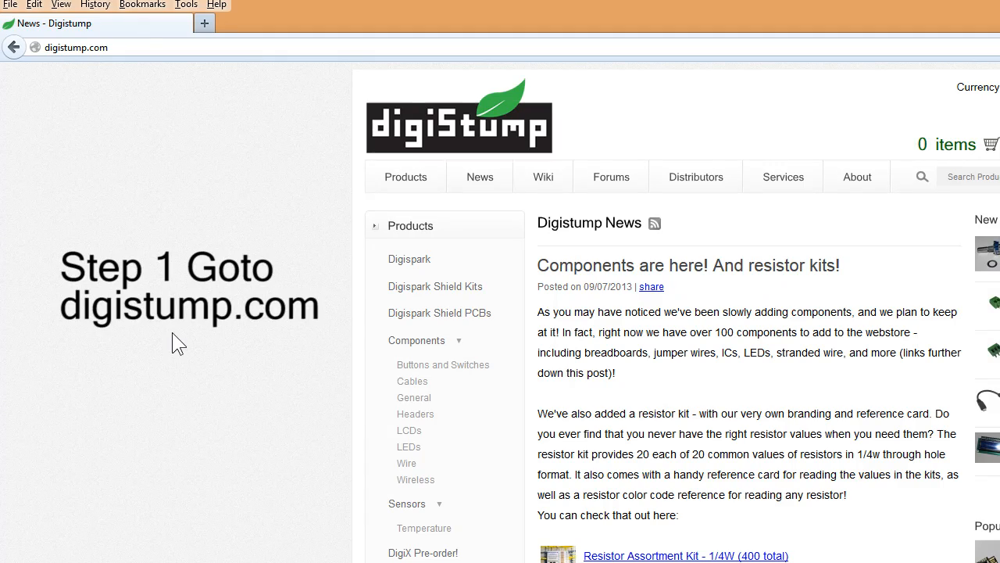
Go from the Digispark product page's Resources to the Connecting and Programming wiki page.
{"action": "left_click", "coordinate": [76, 47]}
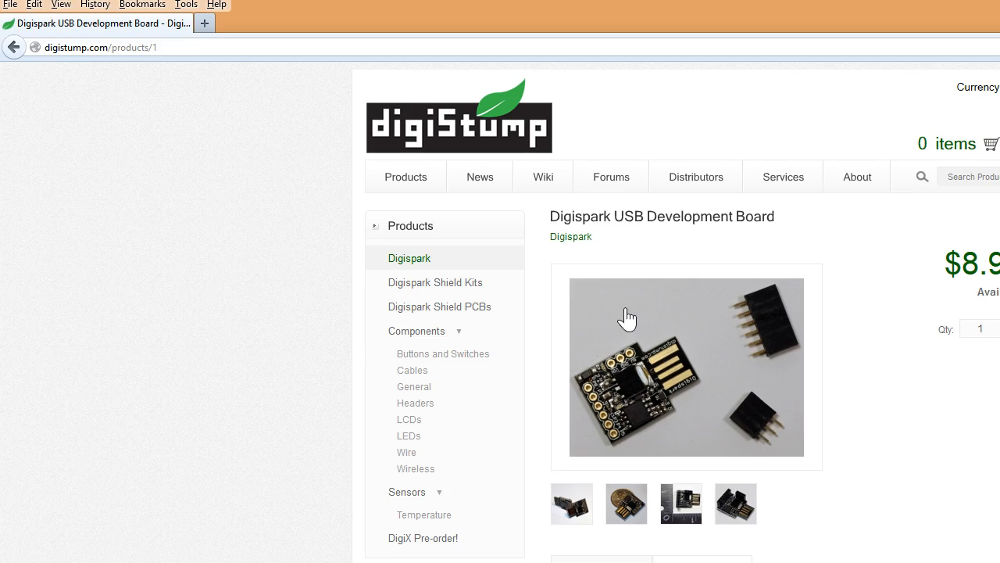
{"action": "scroll", "scroll_direction": "down", "scroll_amount": 3}
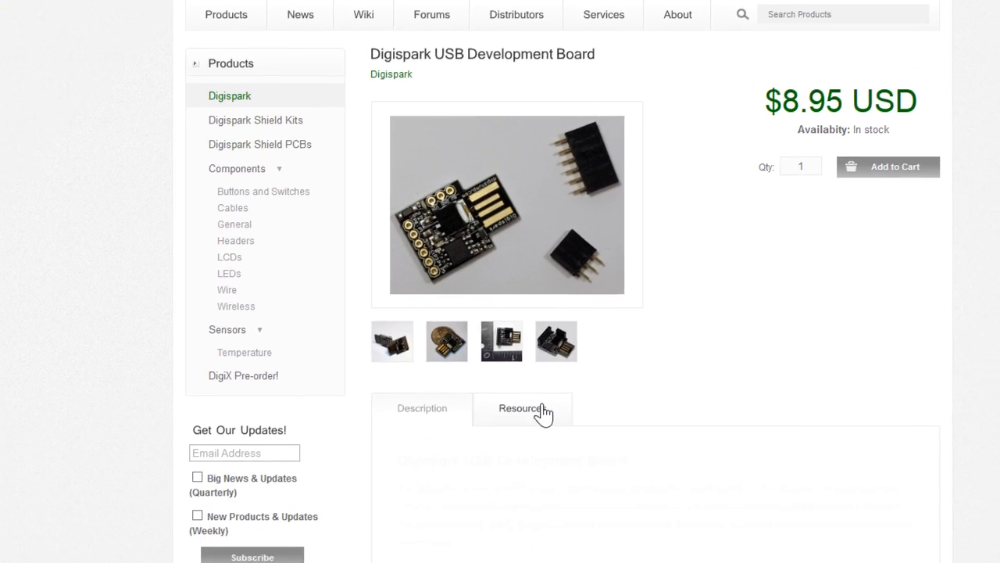
{"action": "left_click", "coordinate": [522, 408]}
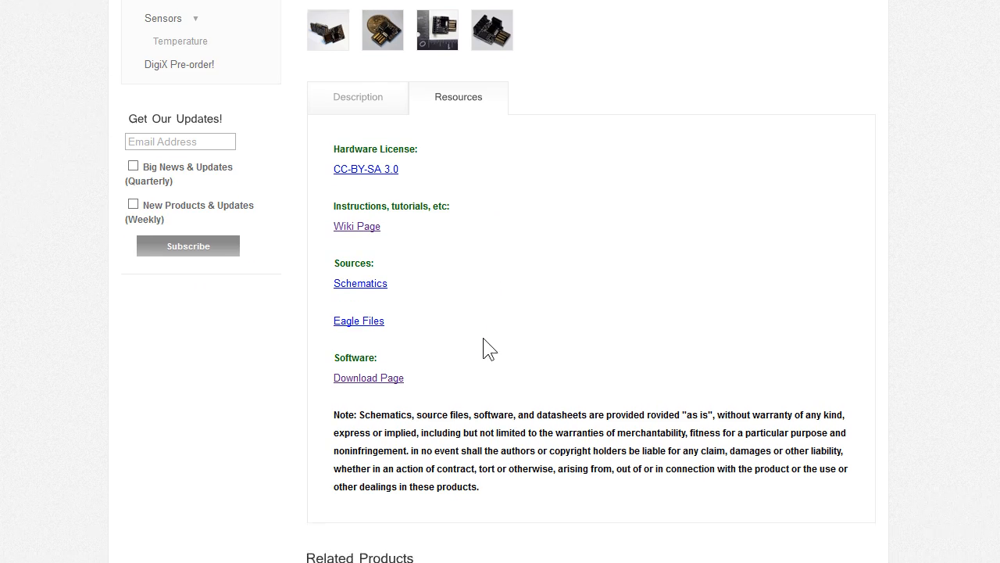
{"action": "scroll", "scroll_direction": "down", "scroll_amount": 3}
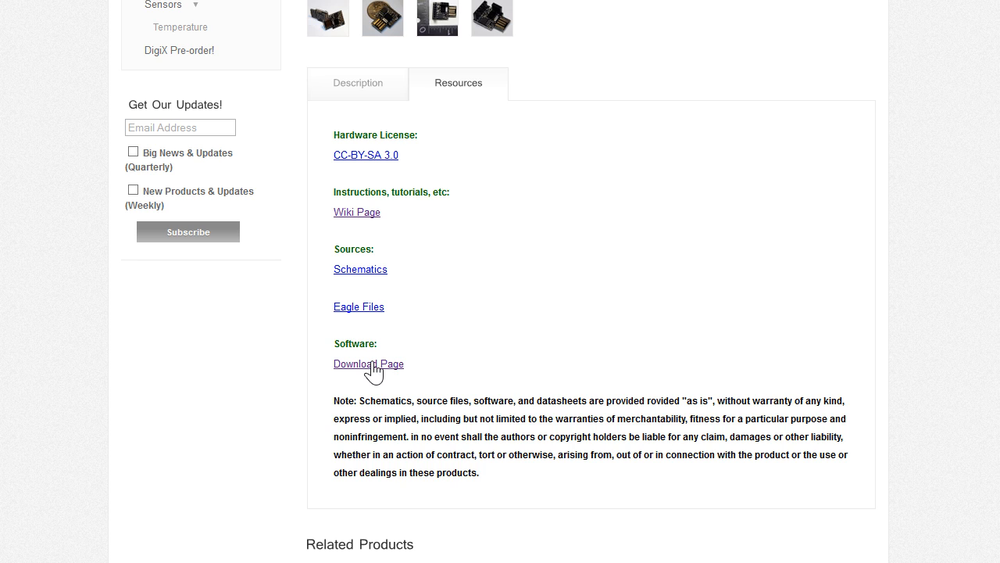
{"action": "mouse_move", "coordinate": [356, 212]}
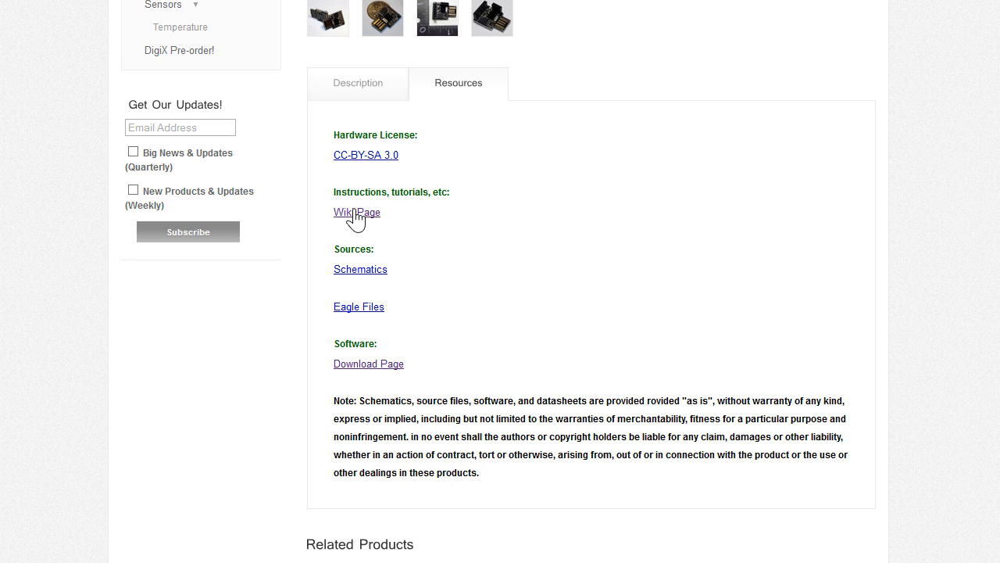
{"action": "mouse_move", "coordinate": [380, 371]}
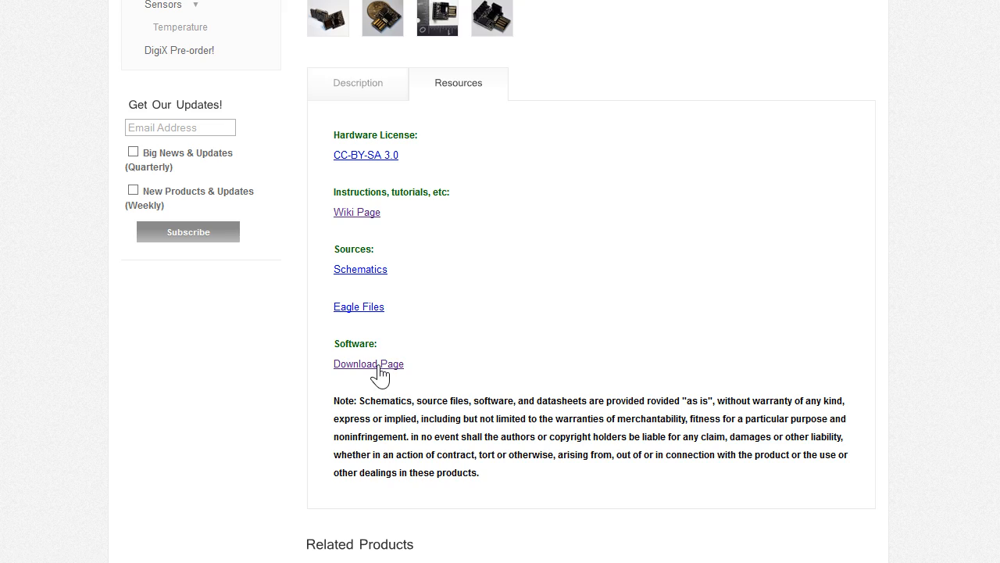
{"action": "left_click", "coordinate": [368, 364]}
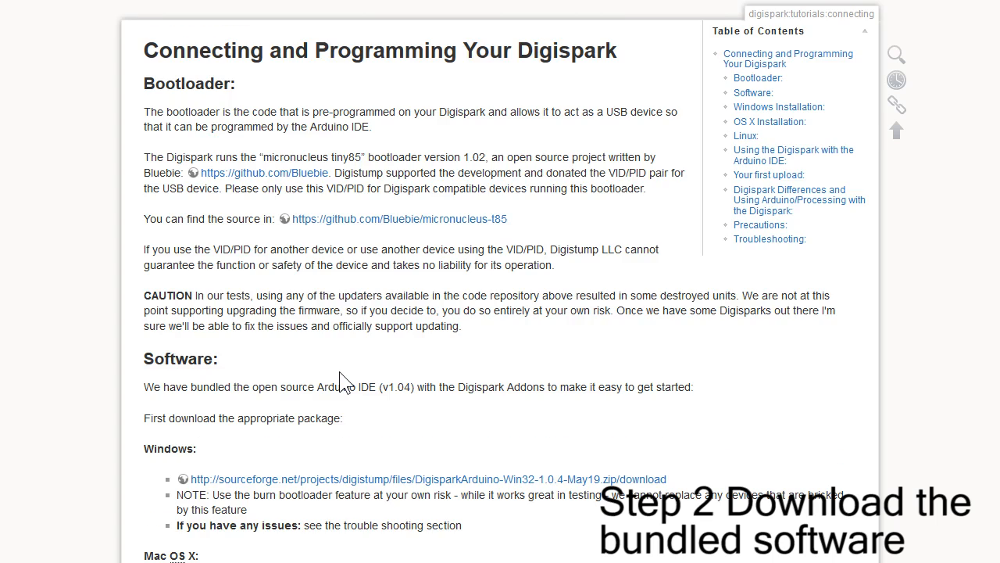
Save DigisparkArduino-Win32-1.0.4-May19.zip from the Windows SourceForge link.
{"action": "scroll", "scroll_direction": "down", "scroll_amount": 3}
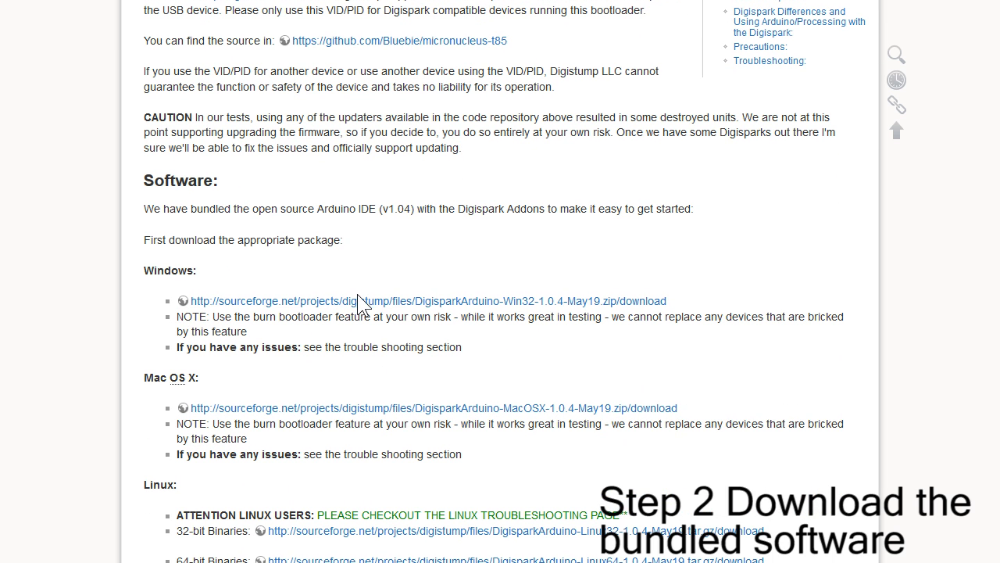
{"action": "mouse_move", "coordinate": [393, 515]}
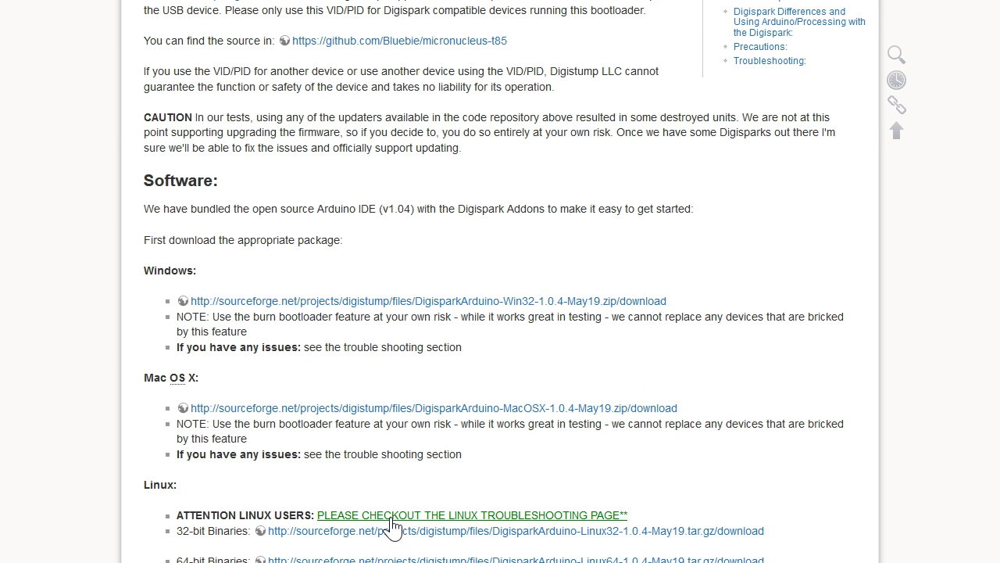
{"action": "mouse_move", "coordinate": [382, 498]}
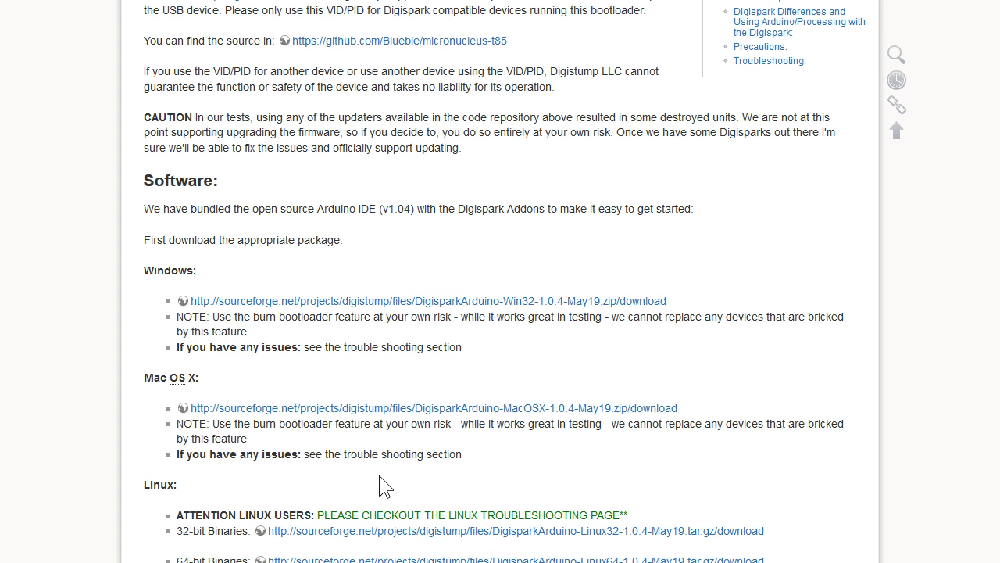
{"action": "scroll", "scroll_direction": "down", "scroll_amount": 3}
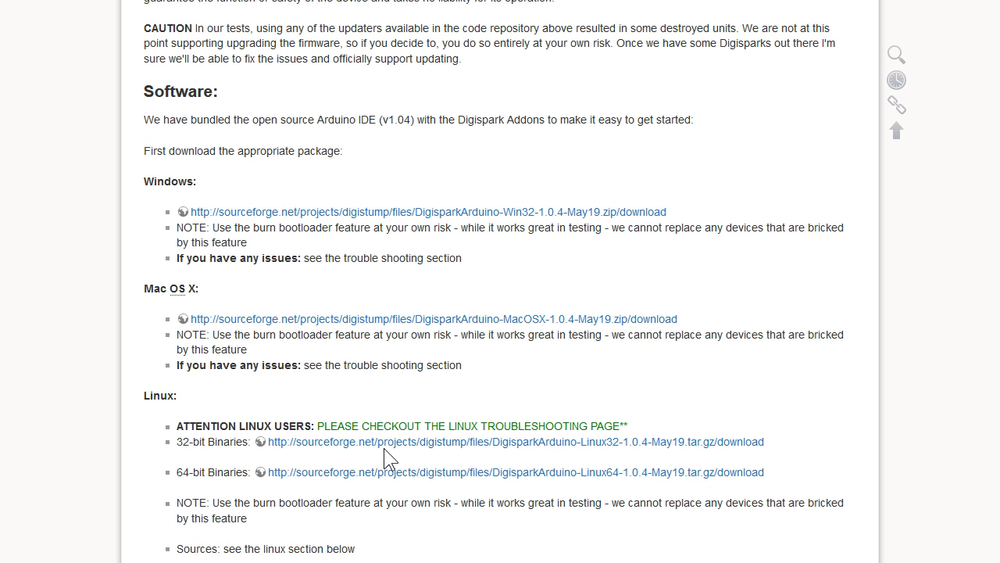
{"action": "mouse_move", "coordinate": [390, 442]}
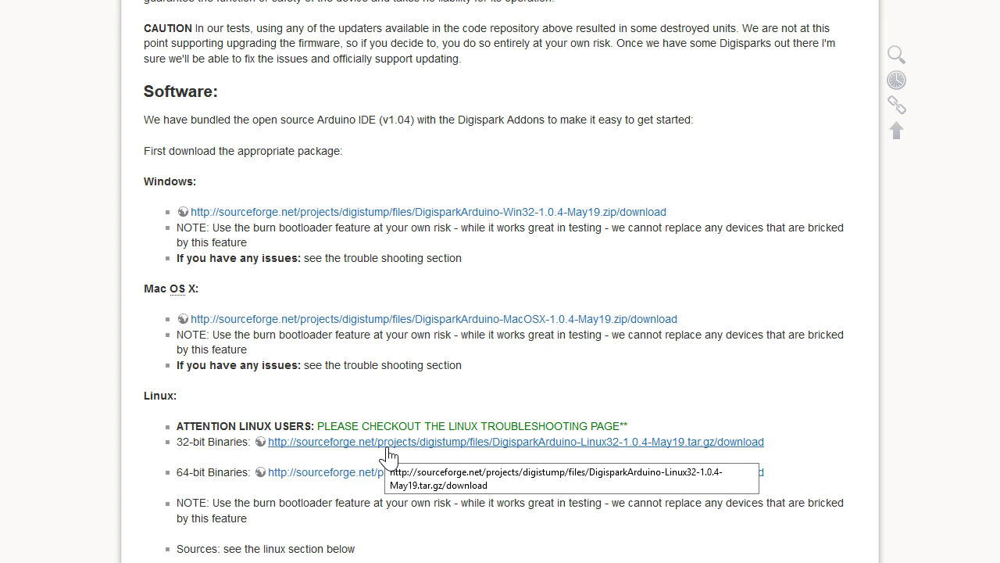
{"action": "mouse_move", "coordinate": [303, 503]}
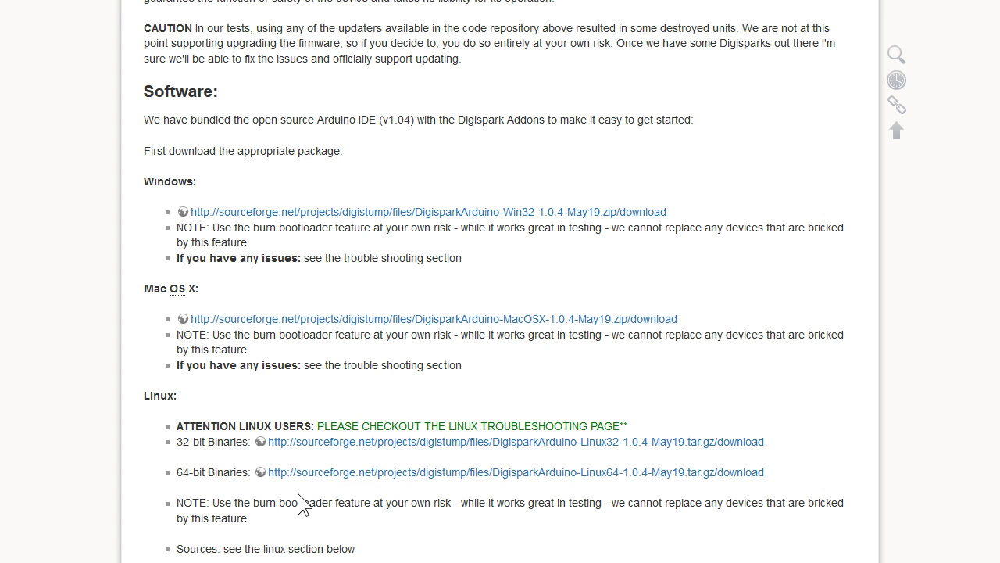
{"action": "mouse_move", "coordinate": [350, 212]}
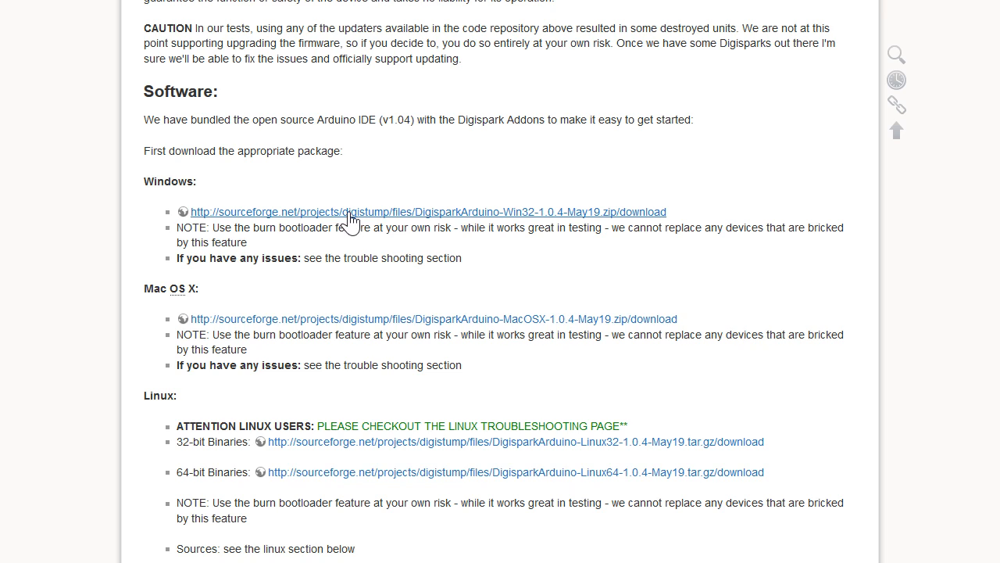
{"action": "left_click", "coordinate": [429, 212]}
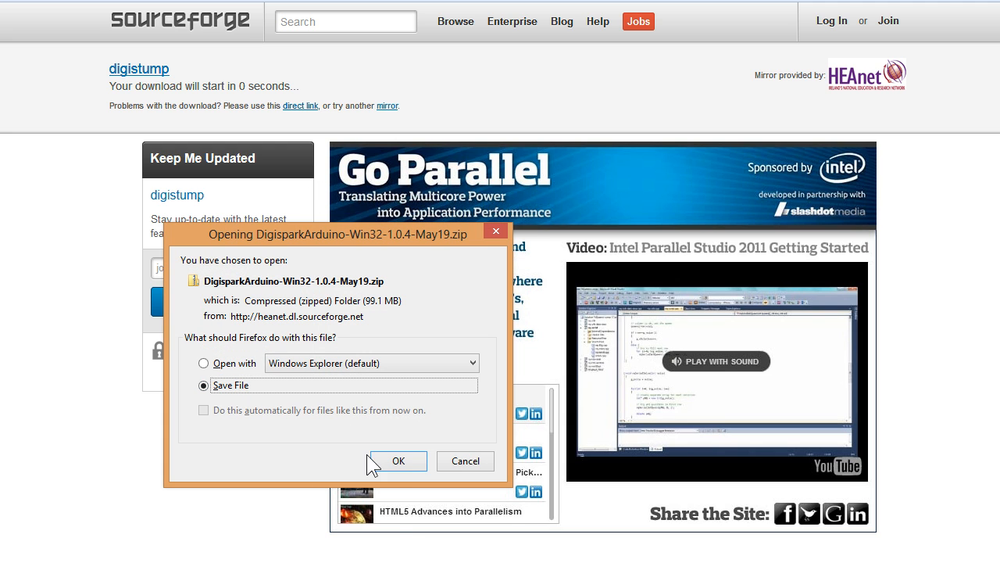
{"action": "left_click", "coordinate": [398, 460]}
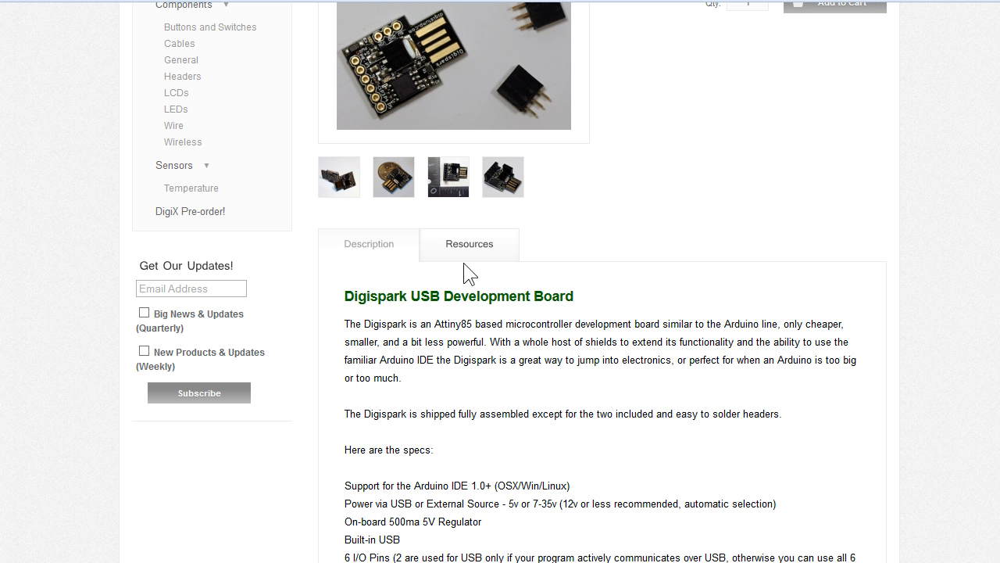
Reach 'First steps: Connecting your Digispark' via Resources, Wiki Page and the Digispark section.
{"action": "left_click", "coordinate": [469, 244]}
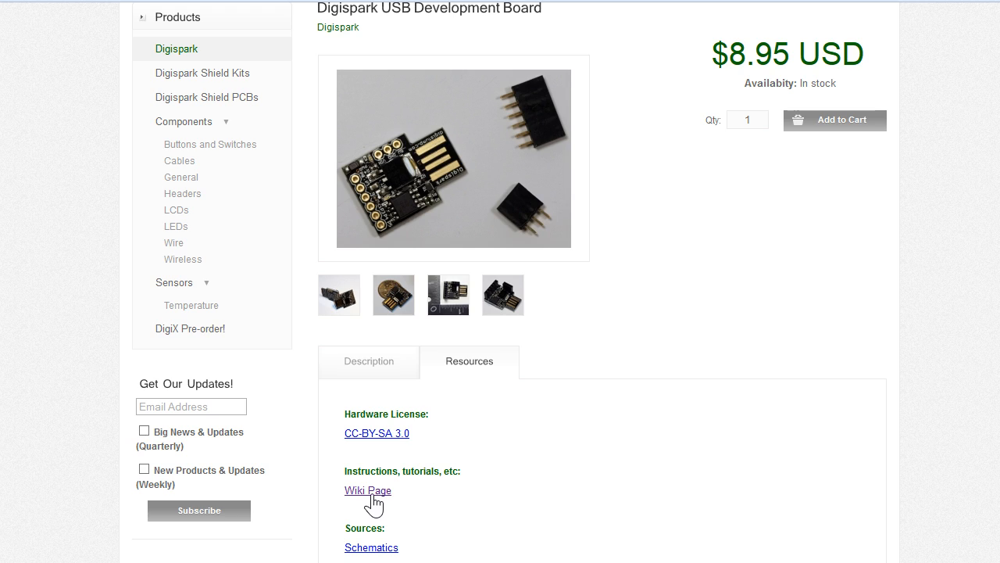
{"action": "left_click", "coordinate": [367, 490]}
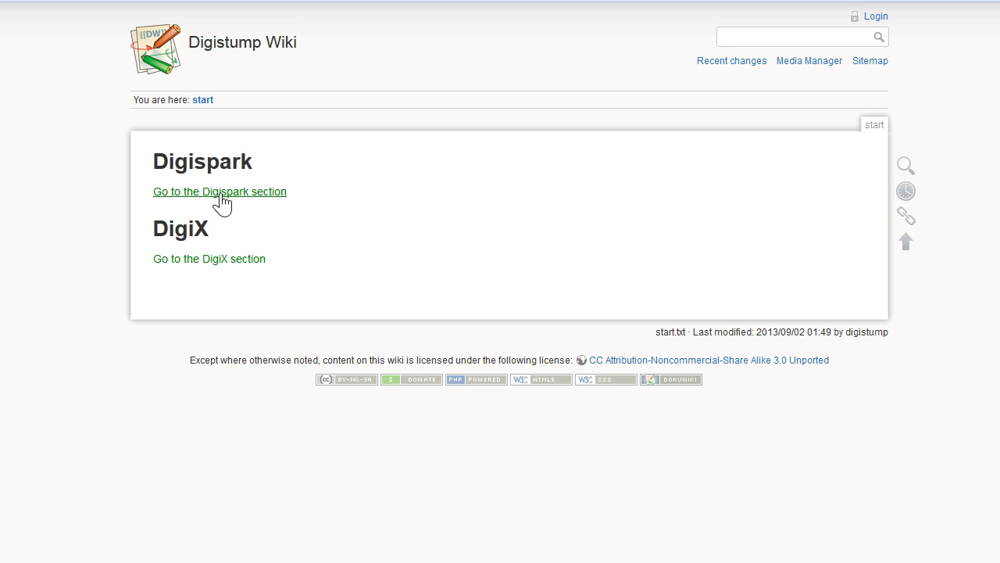
{"action": "mouse_move", "coordinate": [242, 204]}
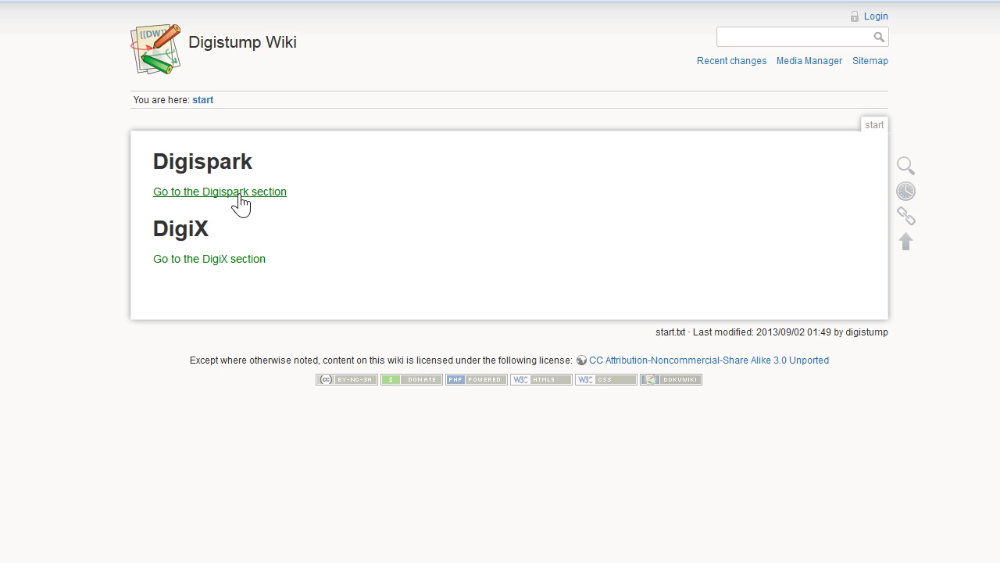
{"action": "left_click", "coordinate": [220, 192]}
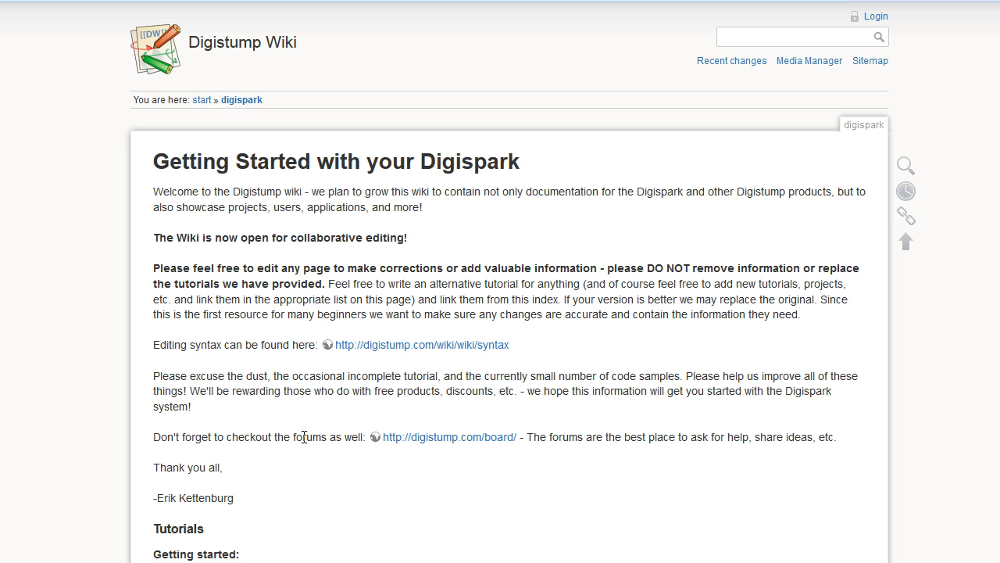
{"action": "scroll", "scroll_direction": "down", "scroll_amount": 3}
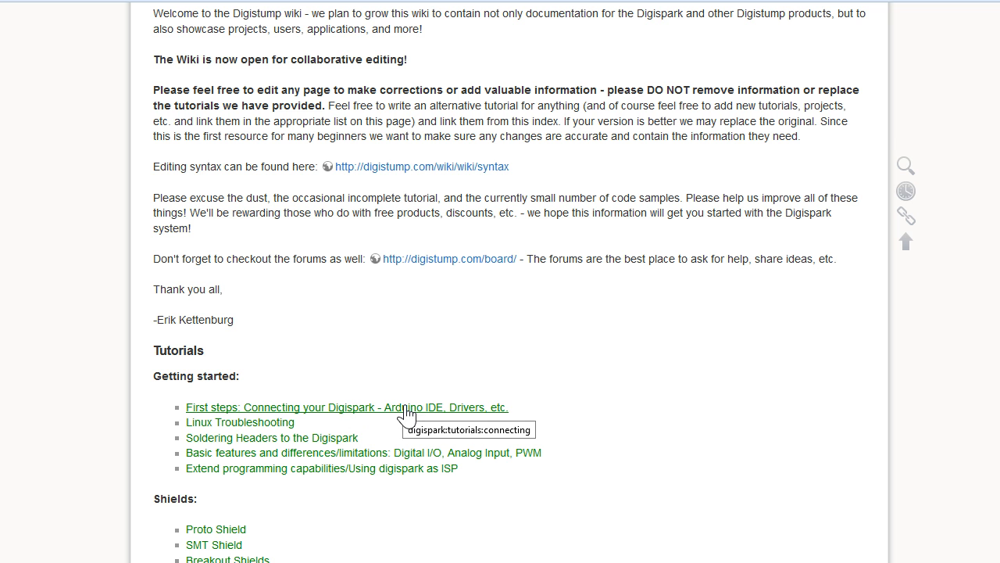
{"action": "left_click", "coordinate": [346, 408]}
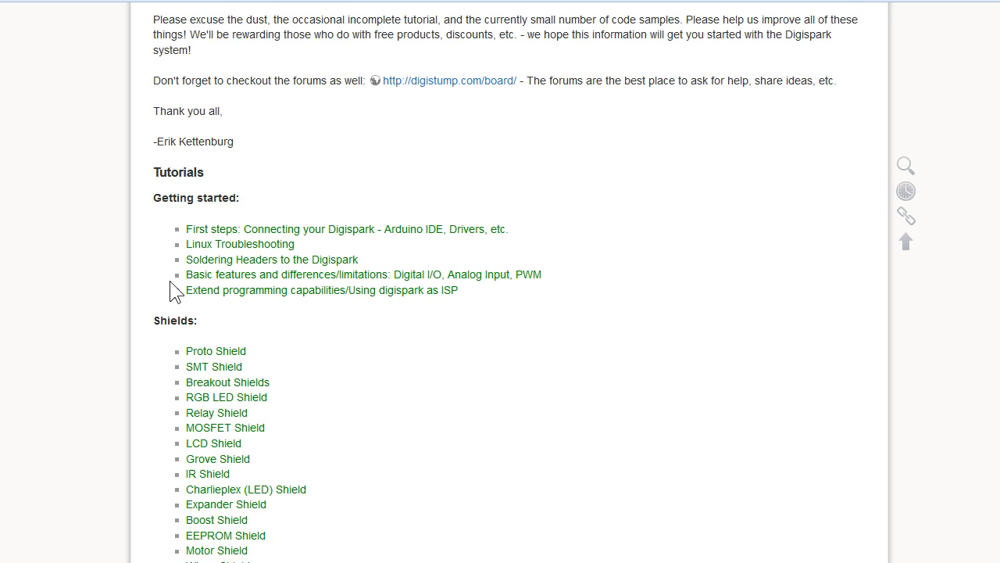
{"action": "mouse_move", "coordinate": [405, 383]}
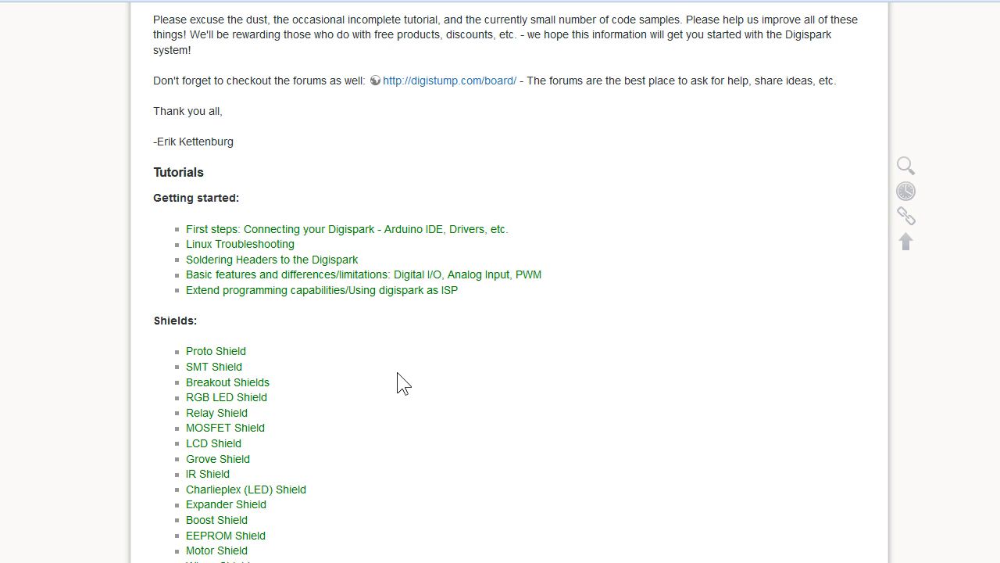
{"action": "mouse_move", "coordinate": [397, 227]}
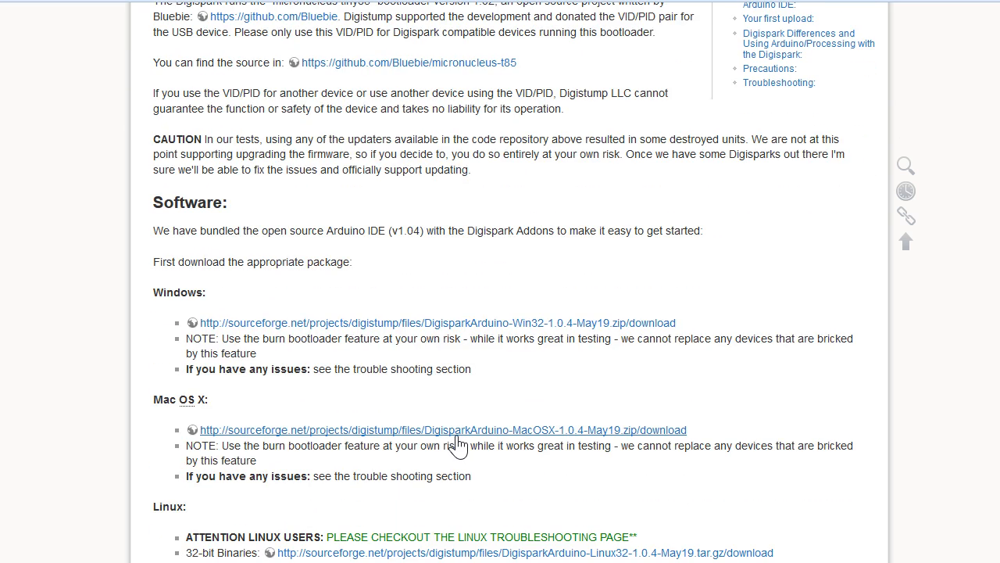
Scroll past the Arduino IDE setup instructions down to 'Your first upload'.
{"action": "scroll", "scroll_direction": "down", "scroll_amount": 3}
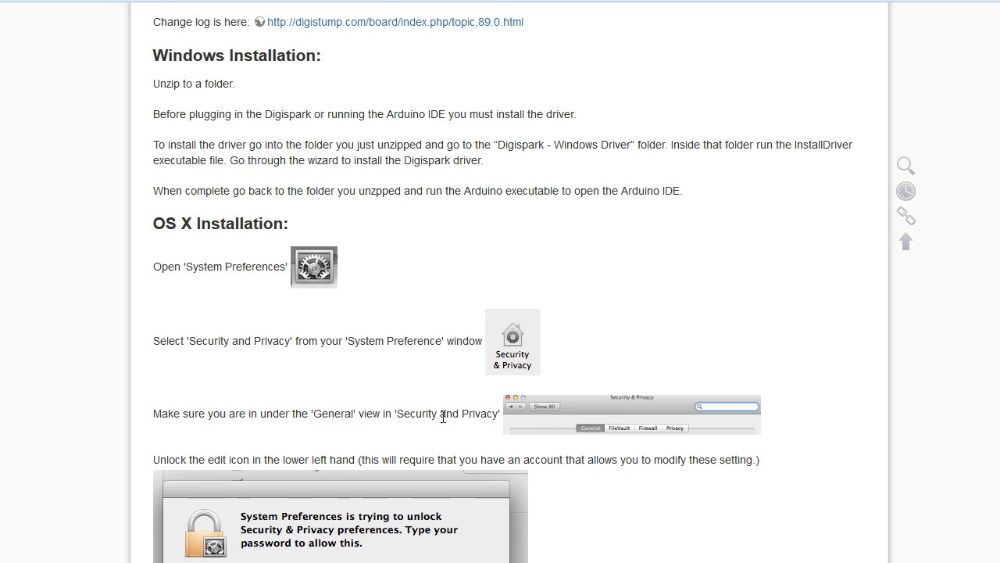
{"action": "mouse_move", "coordinate": [375, 117]}
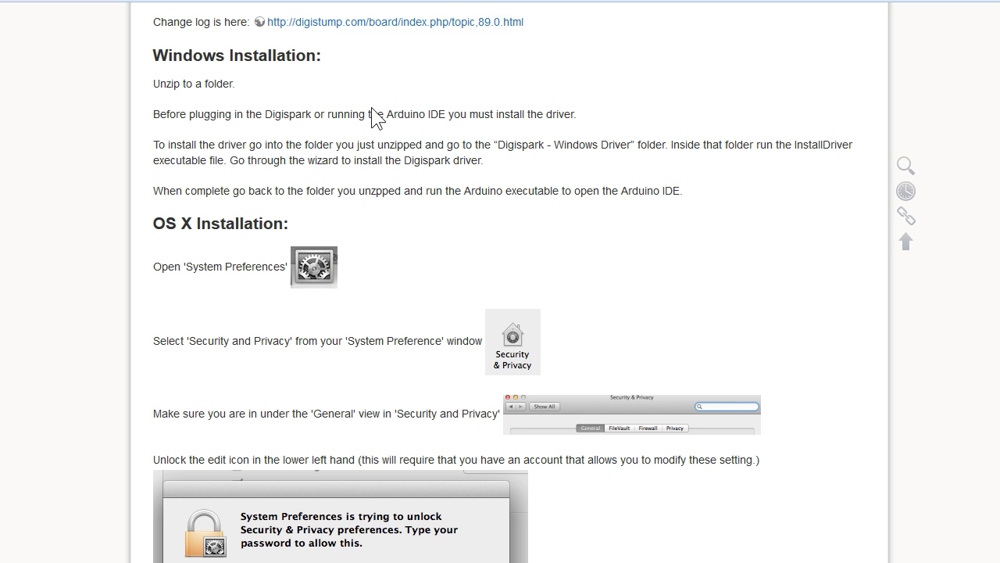
{"action": "scroll", "scroll_direction": "down", "scroll_amount": 3}
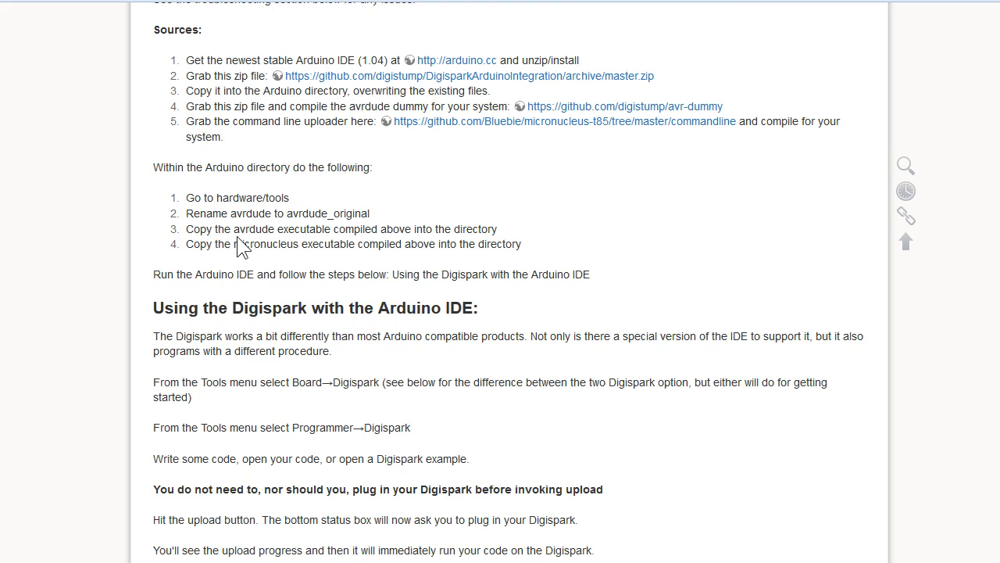
{"action": "scroll", "scroll_direction": "down", "scroll_amount": 3}
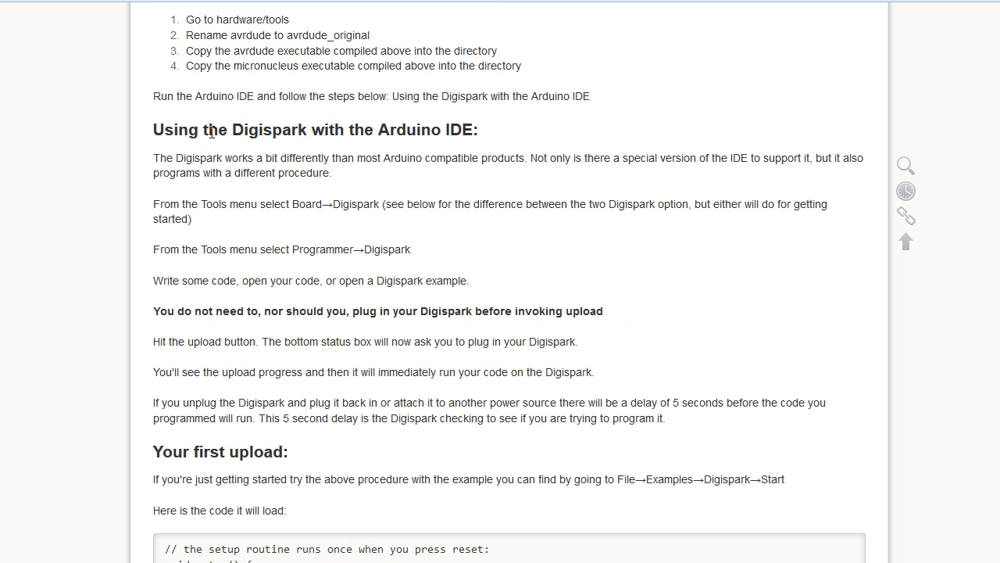
{"action": "mouse_move", "coordinate": [422, 226]}
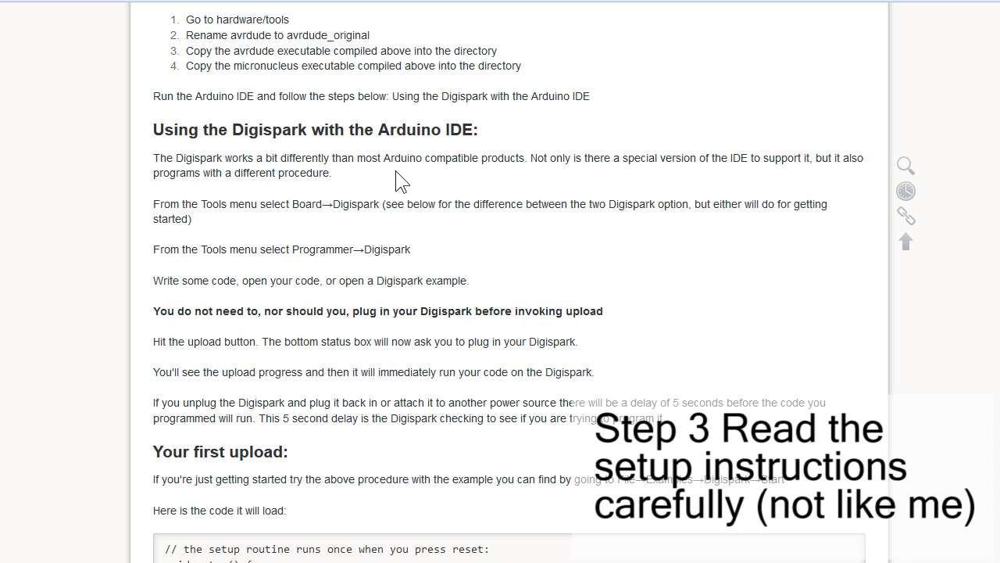
{"action": "mouse_move", "coordinate": [339, 269]}
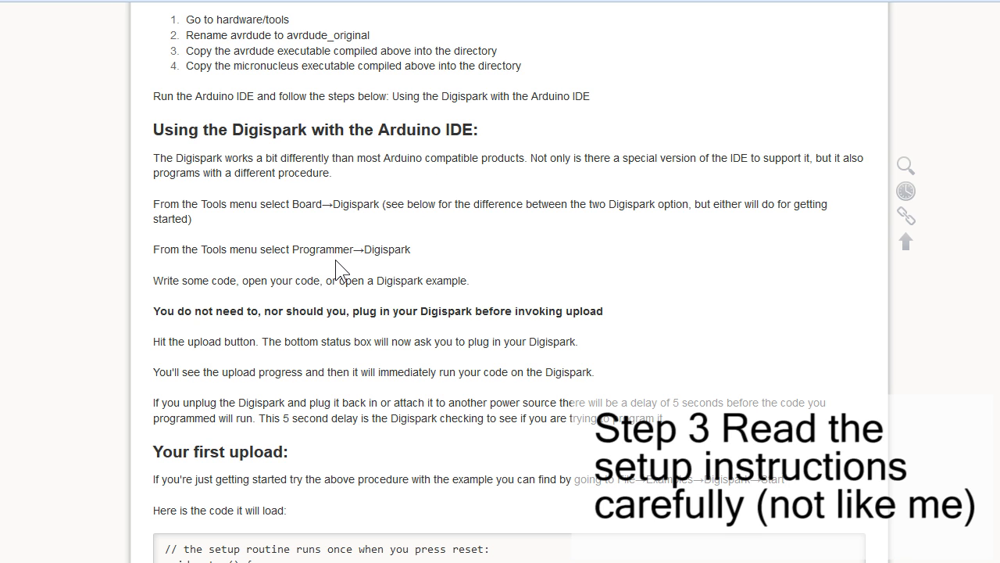
{"action": "mouse_move", "coordinate": [336, 249]}
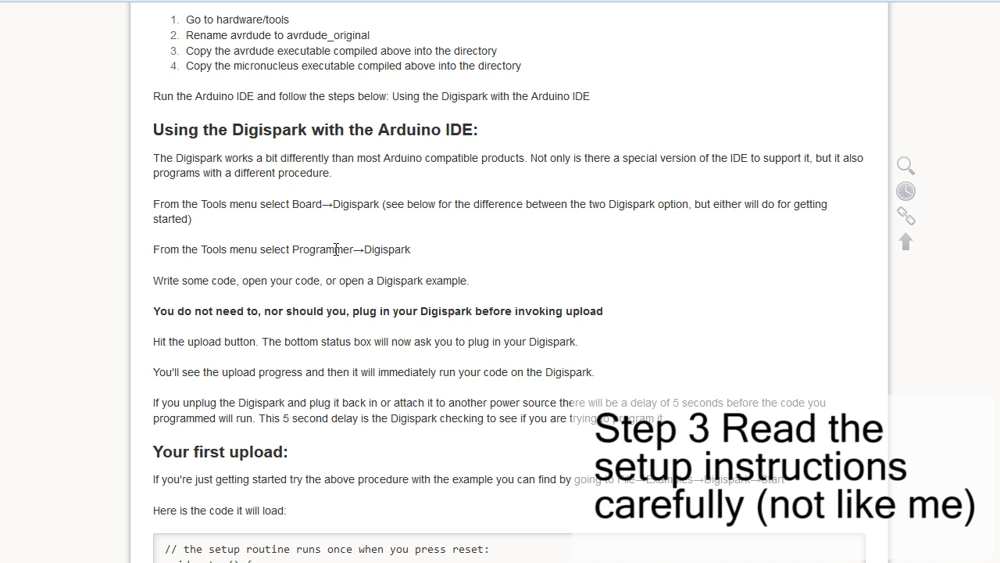
{"action": "mouse_move", "coordinate": [171, 547]}
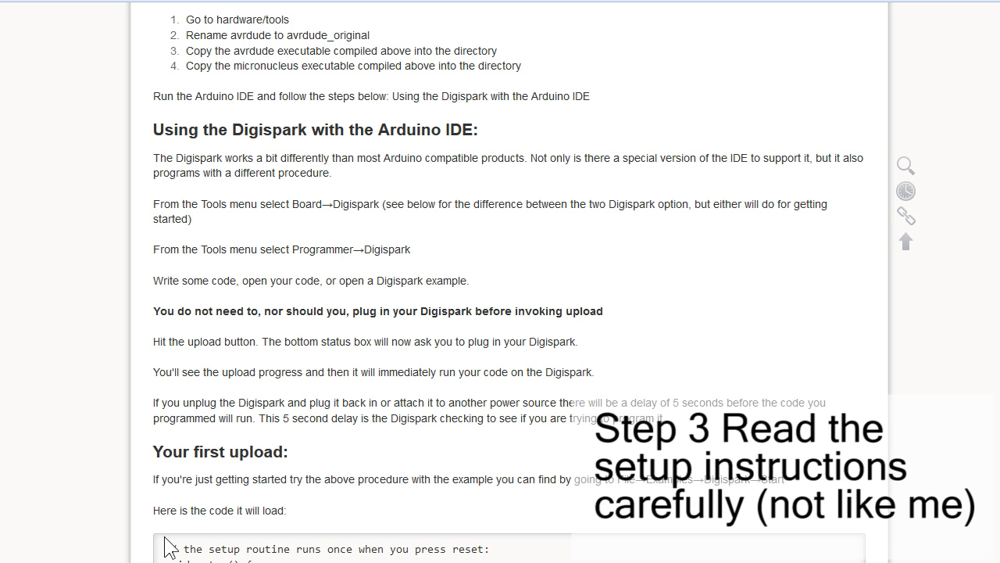
{"action": "mouse_move", "coordinate": [240, 444]}
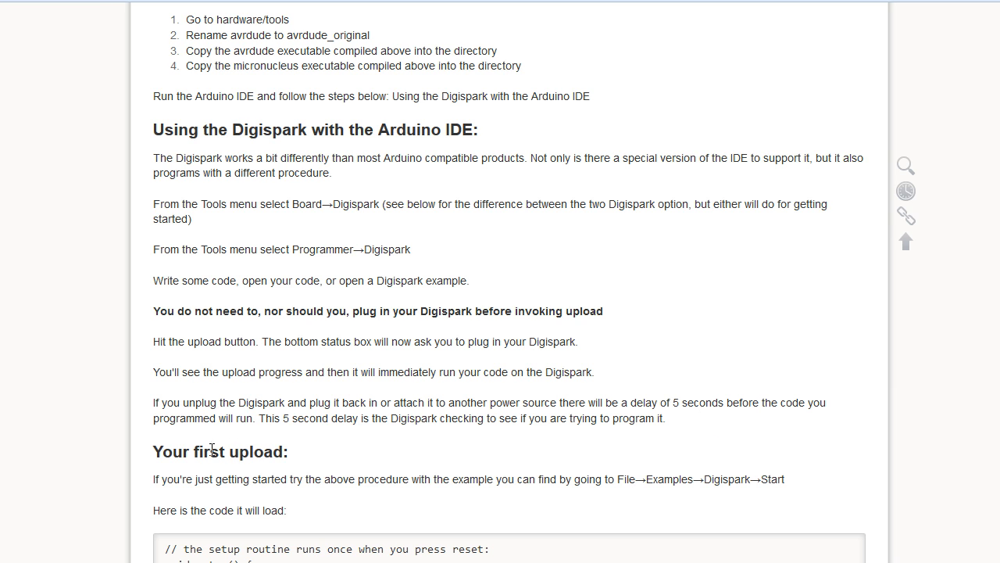
{"action": "mouse_move", "coordinate": [208, 450]}
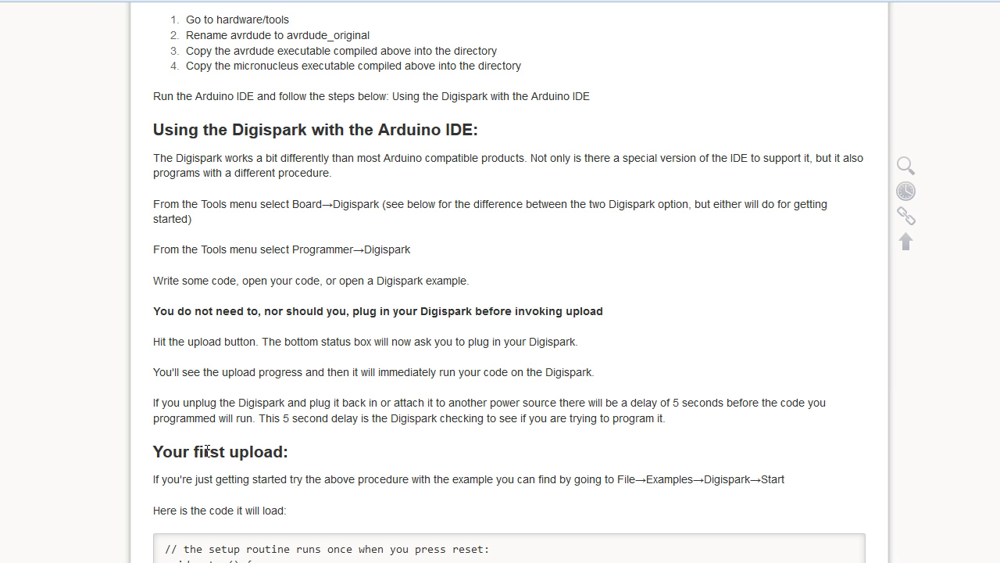
{"action": "scroll", "scroll_direction": "down", "scroll_amount": 3}
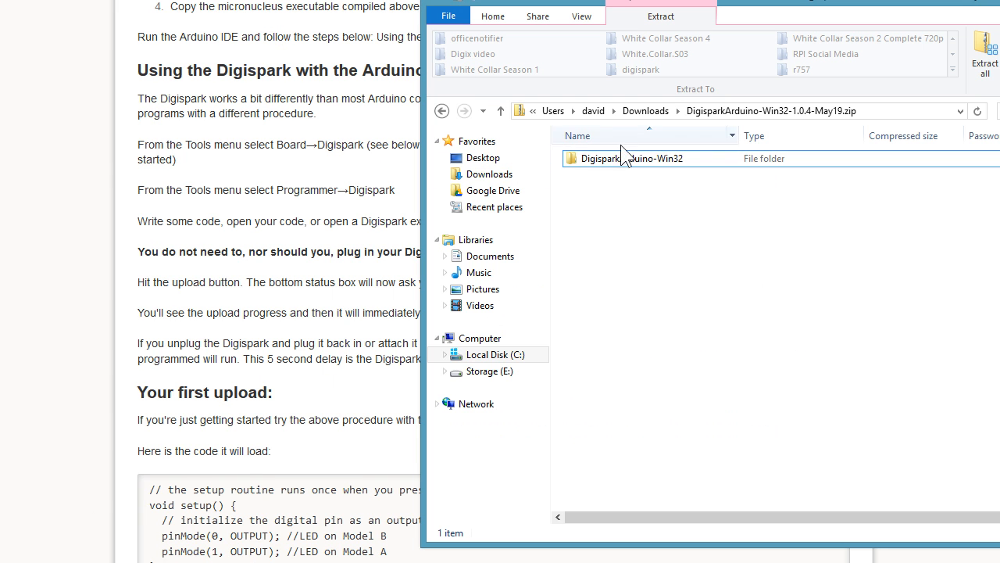
Open DigisparkArduino-Win32 inside the zip and extract its Digispark-Arduino-1.0.4 folder.
{"action": "double_click", "coordinate": [617, 158]}
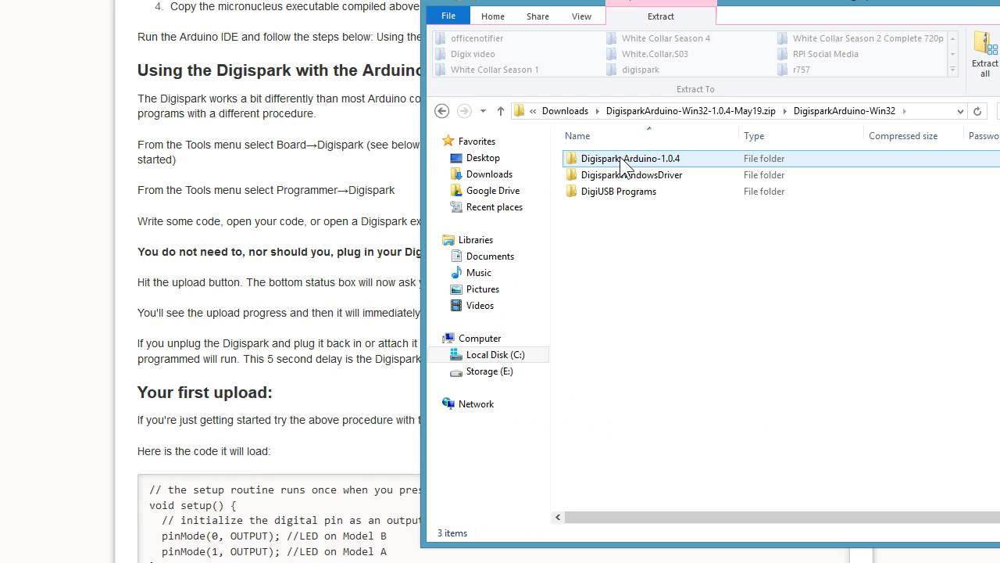
{"action": "left_click", "coordinate": [630, 159]}
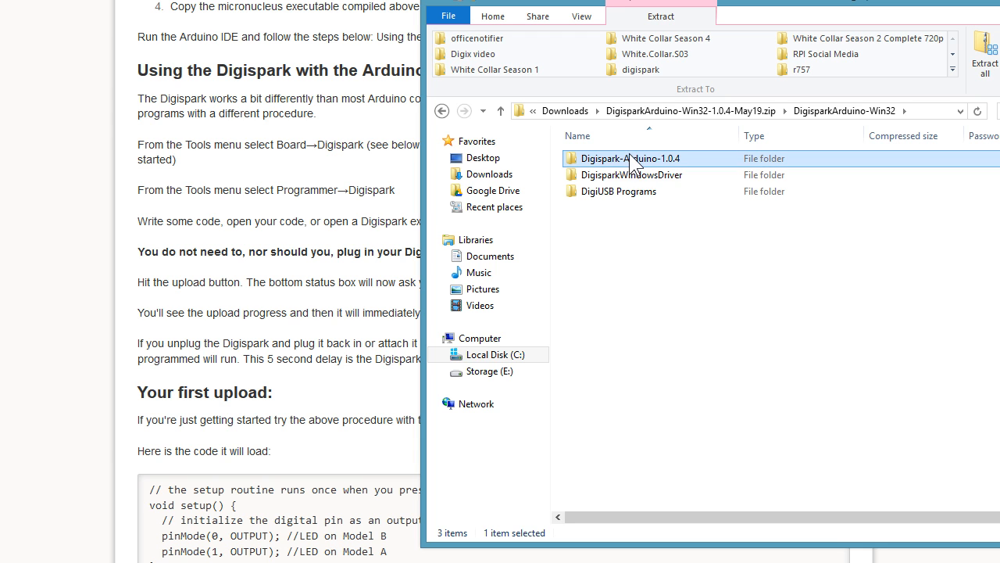
{"action": "left_click", "coordinate": [618, 190]}
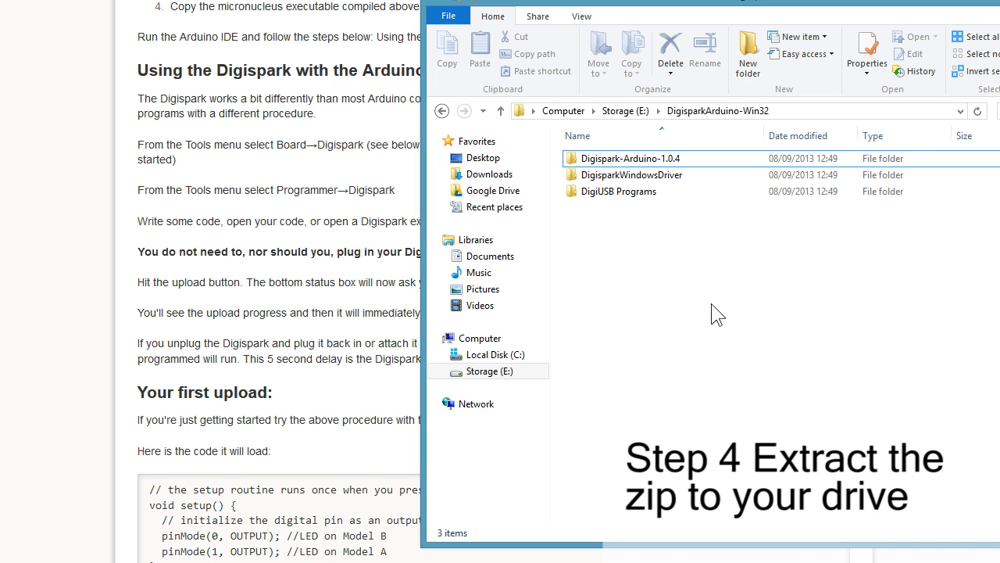
Browse the extracted E:\DigisparkArduino-Win32 folders and select DigisparkWindowsDriver.
{"action": "left_click", "coordinate": [630, 158]}
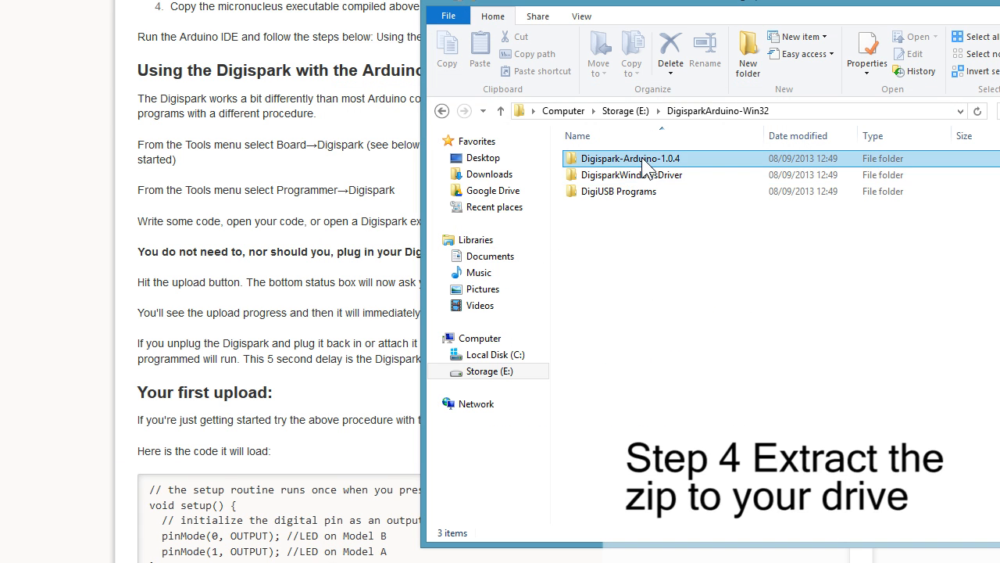
{"action": "left_click", "coordinate": [629, 158]}
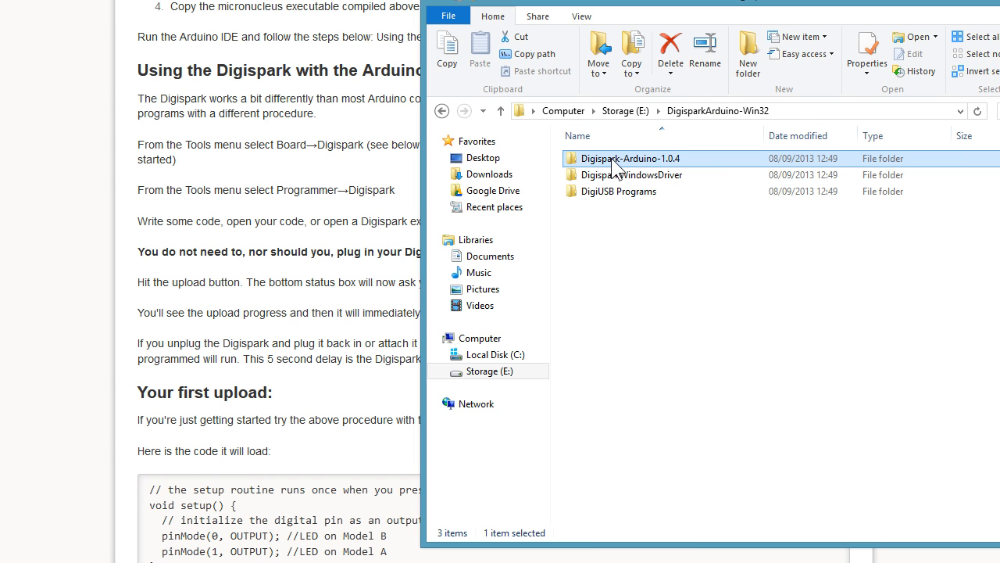
{"action": "double_click", "coordinate": [630, 158]}
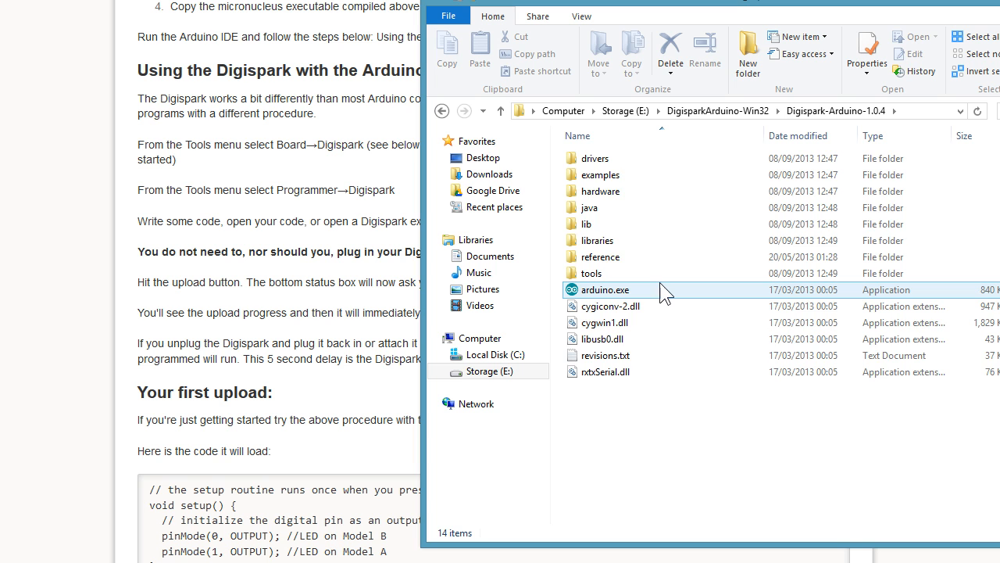
{"action": "left_click", "coordinate": [464, 110]}
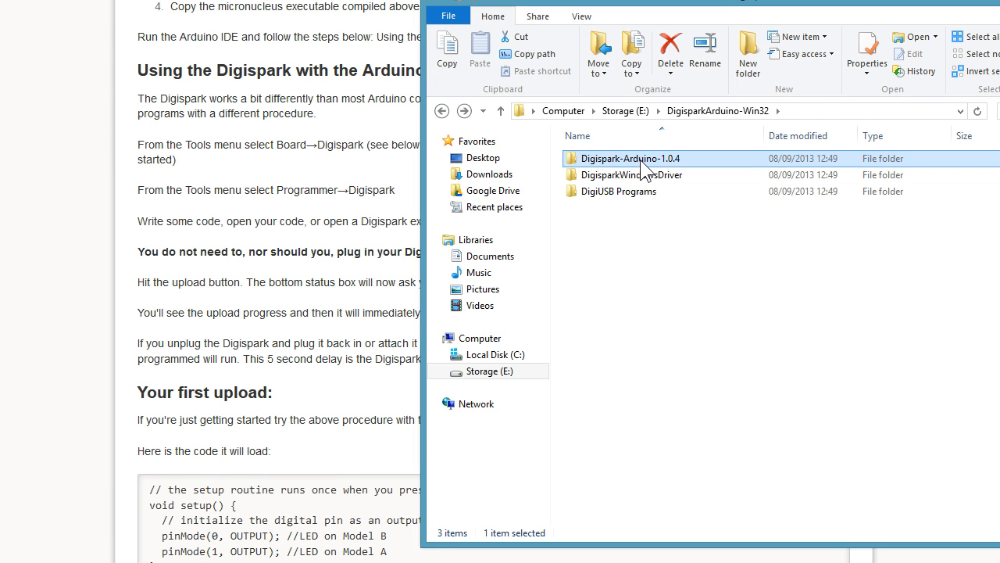
{"action": "double_click", "coordinate": [630, 158]}
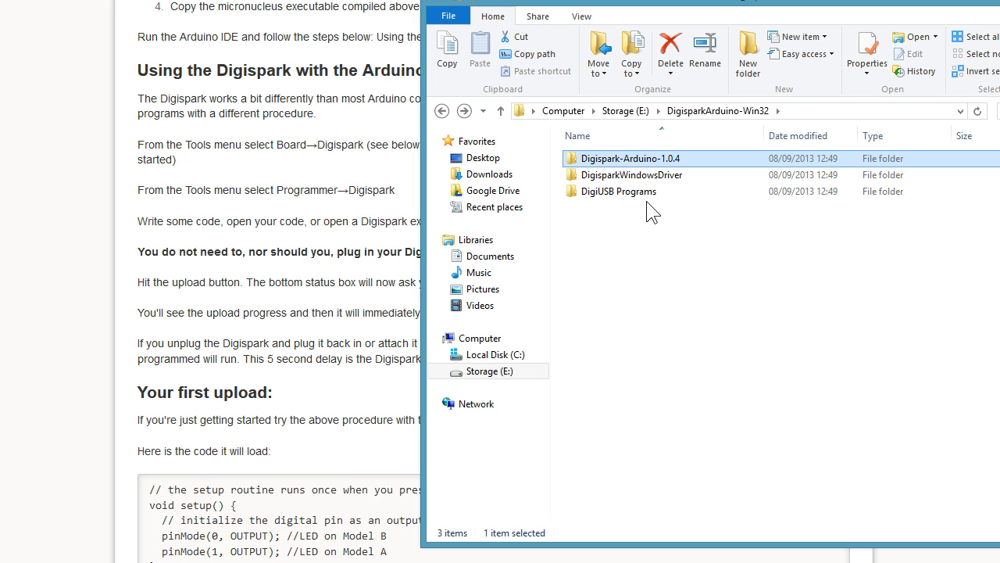
{"action": "left_click", "coordinate": [631, 174]}
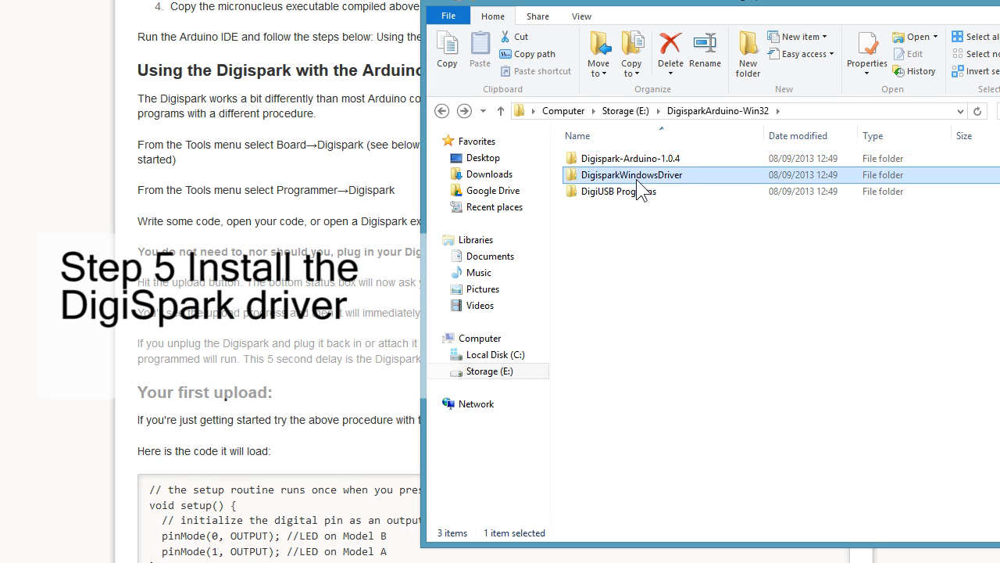
Run InstallDriver.exe from DigisparkWindowsDriver and finish the driver installation wizard.
{"action": "double_click", "coordinate": [632, 175]}
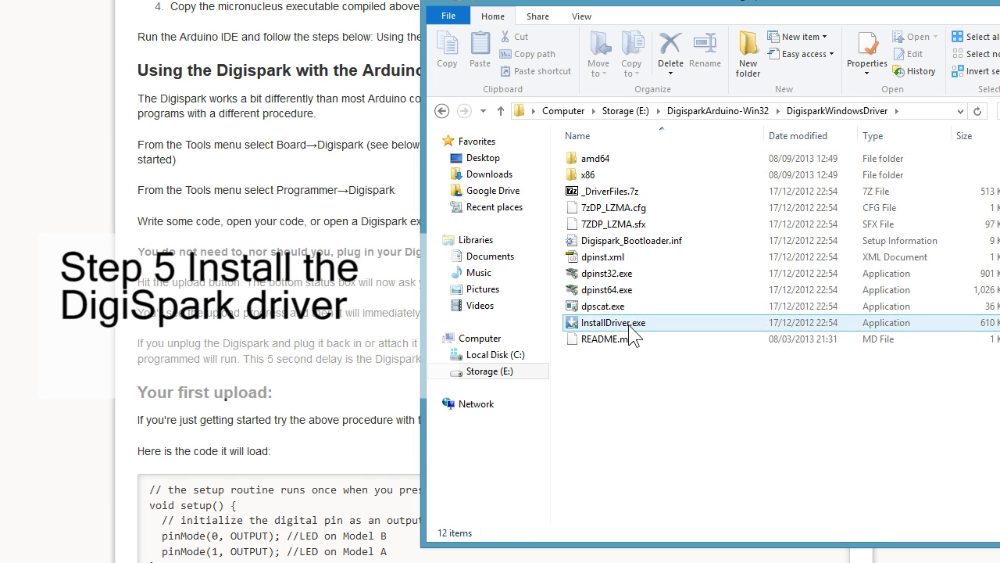
{"action": "double_click", "coordinate": [613, 322]}
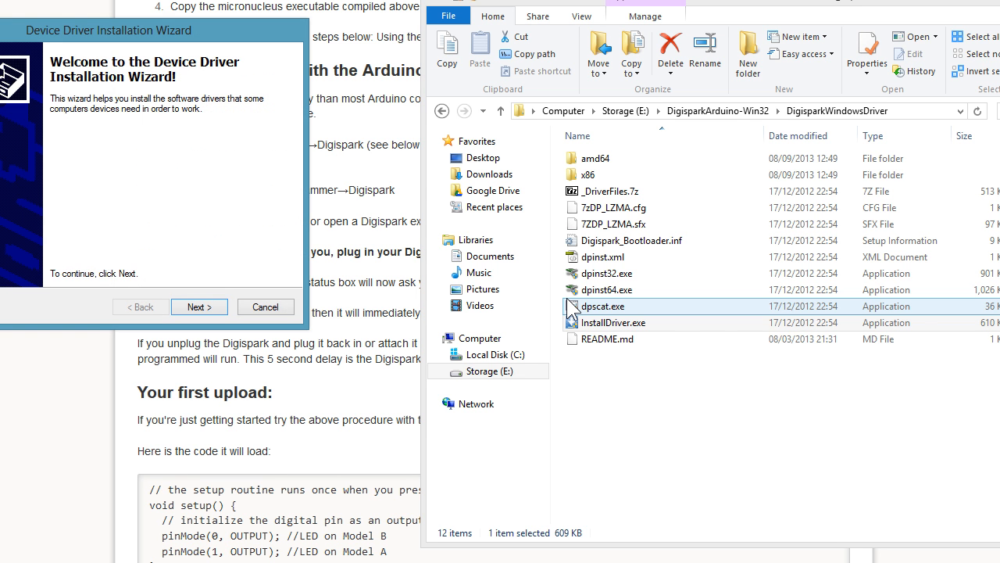
{"action": "left_click", "coordinate": [199, 306]}
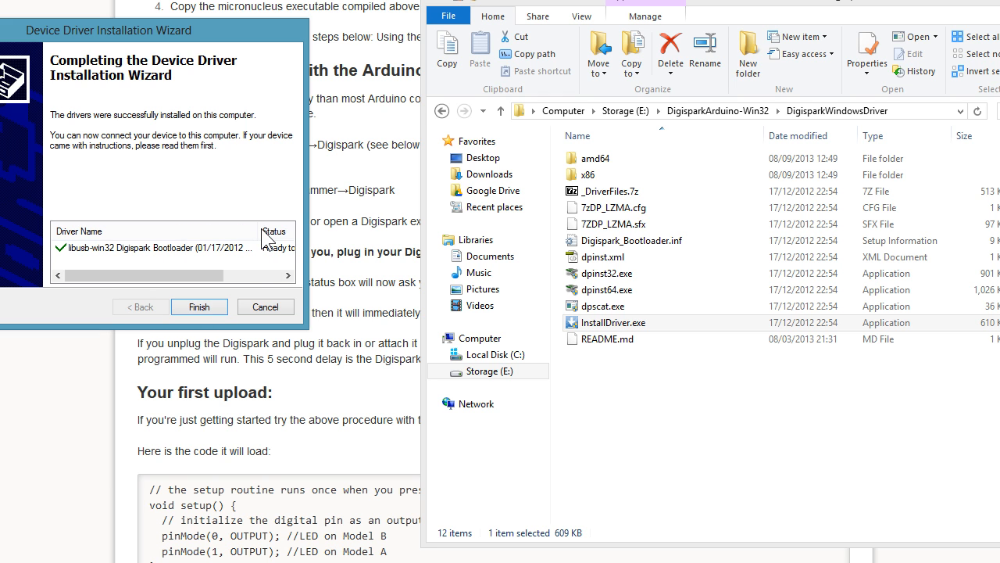
{"action": "left_click", "coordinate": [199, 306]}
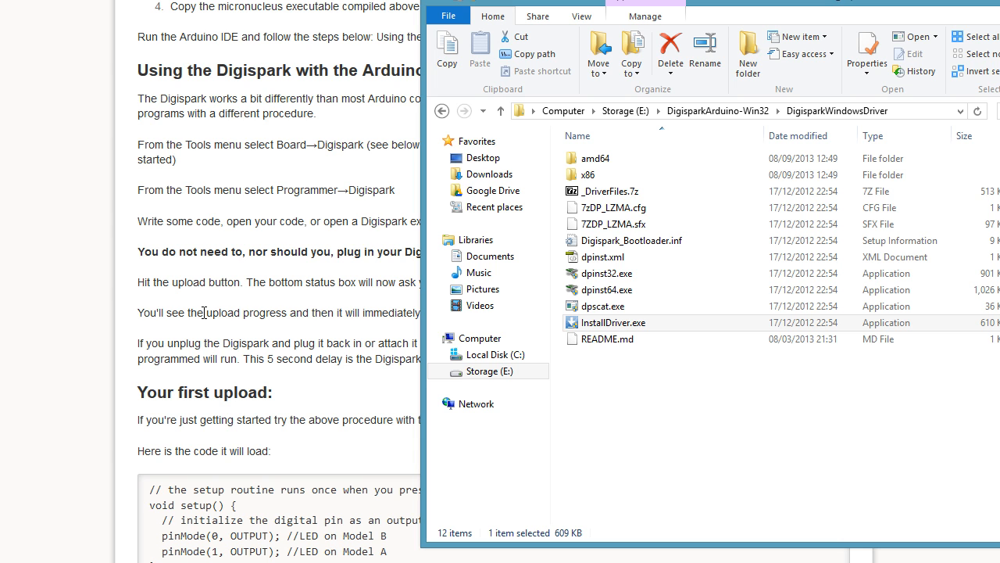
{"action": "mouse_move", "coordinate": [808, 435]}
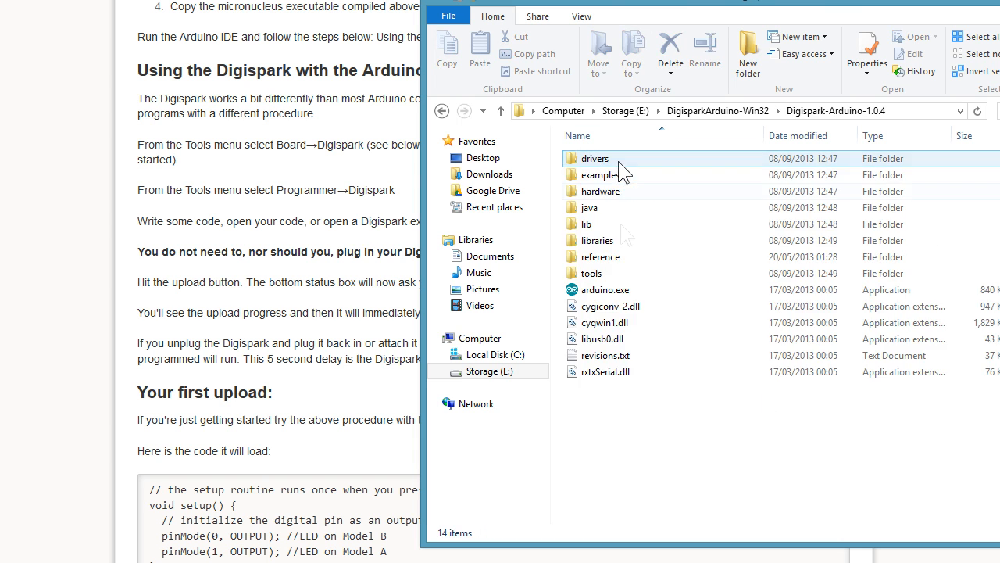
Launch arduino.exe, place the IDE beside the wiki, and set and check the programmer.
{"action": "double_click", "coordinate": [606, 290]}
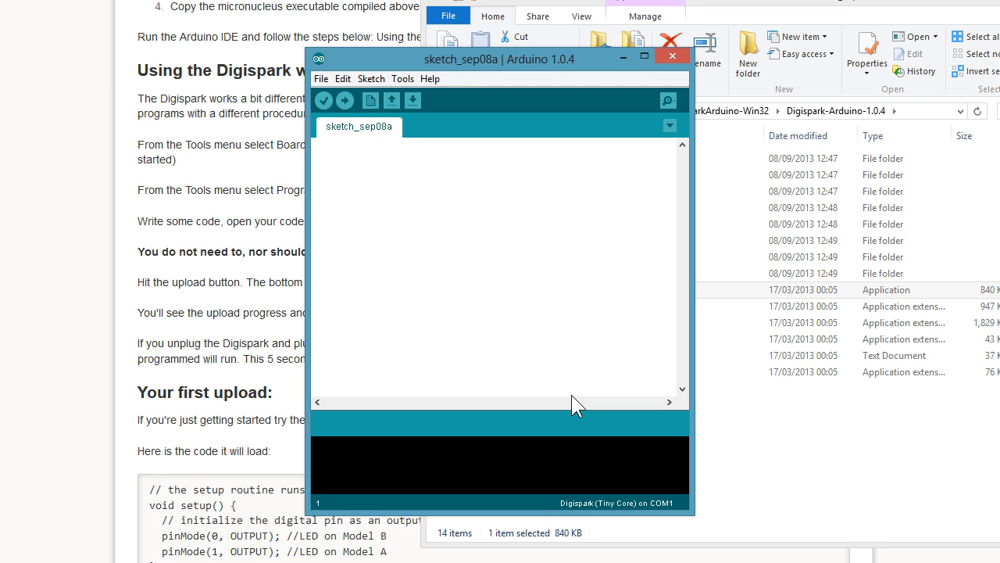
{"action": "left_click_drag", "start_coordinate": [501, 59], "coordinate": [330, 31]}
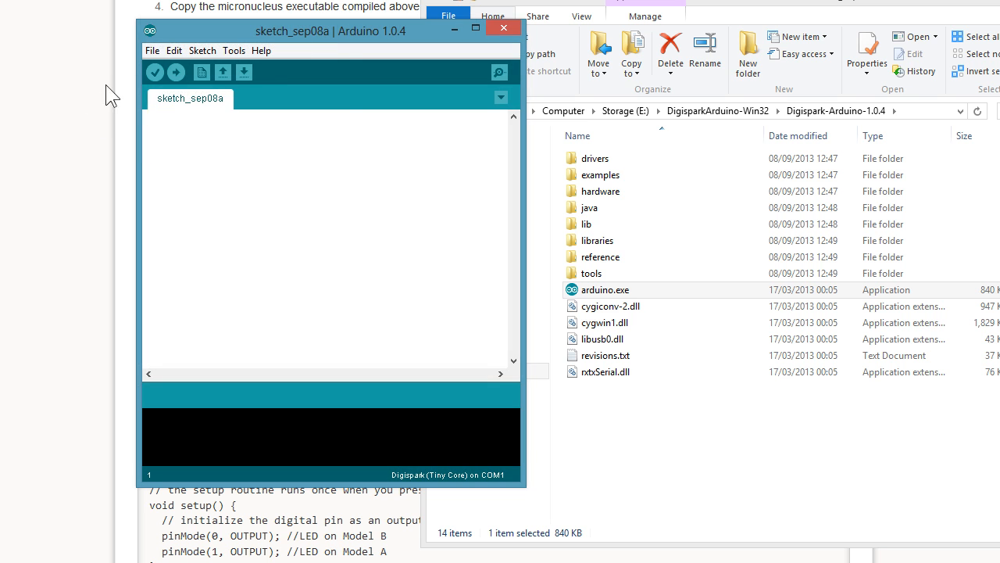
{"action": "left_click", "coordinate": [152, 50]}
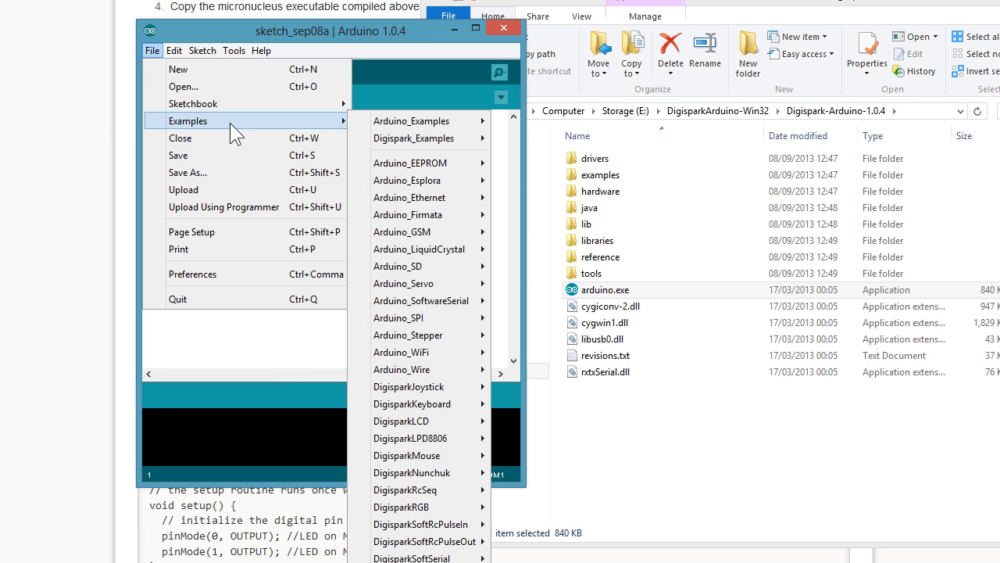
{"action": "mouse_move", "coordinate": [414, 138]}
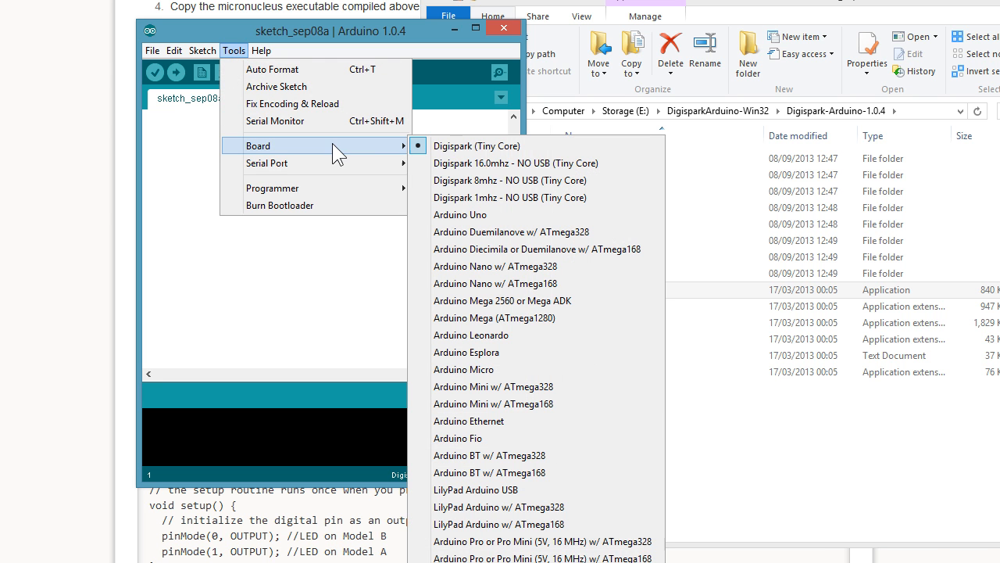
{"action": "mouse_move", "coordinate": [499, 162]}
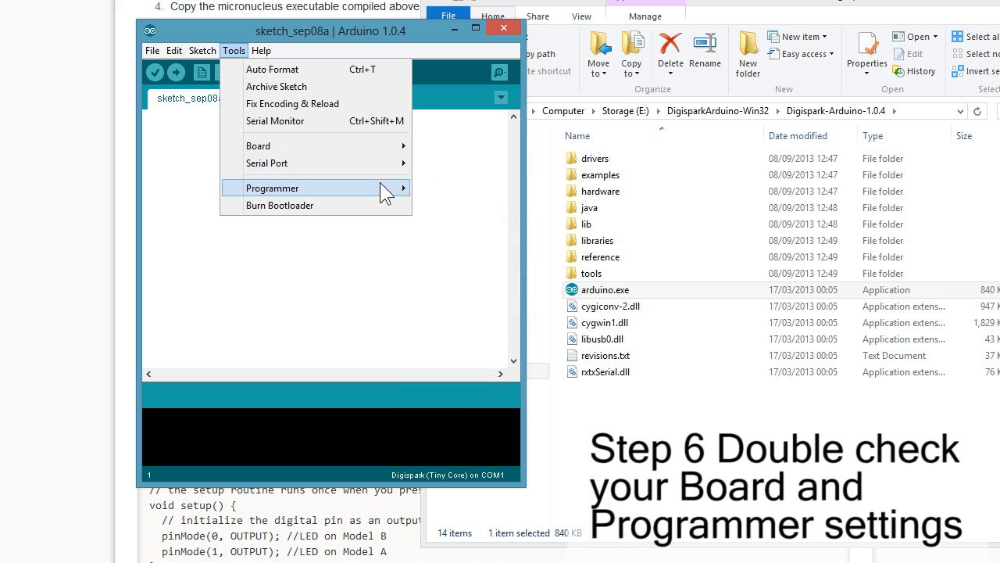
{"action": "left_click", "coordinate": [272, 188]}
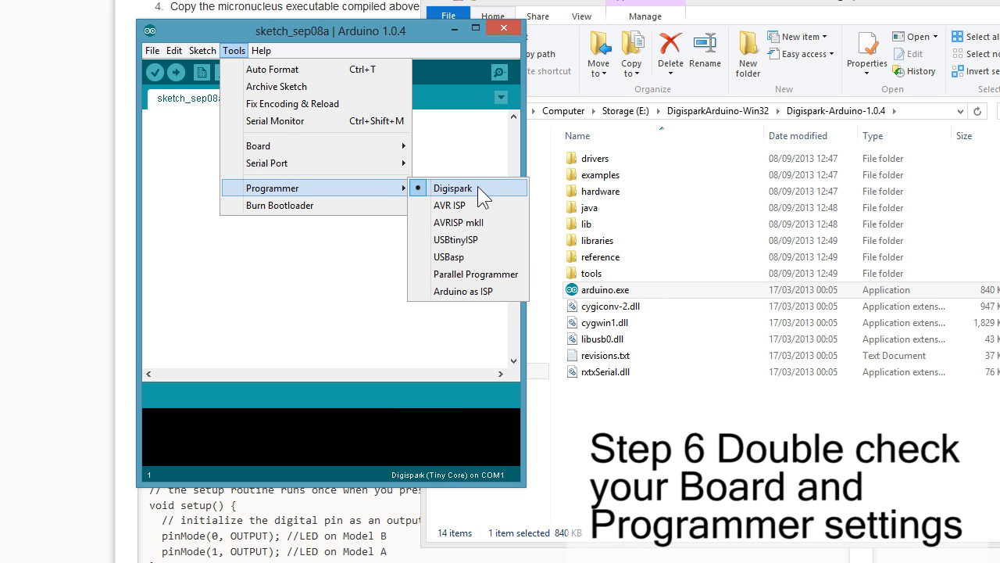
{"action": "mouse_move", "coordinate": [456, 239]}
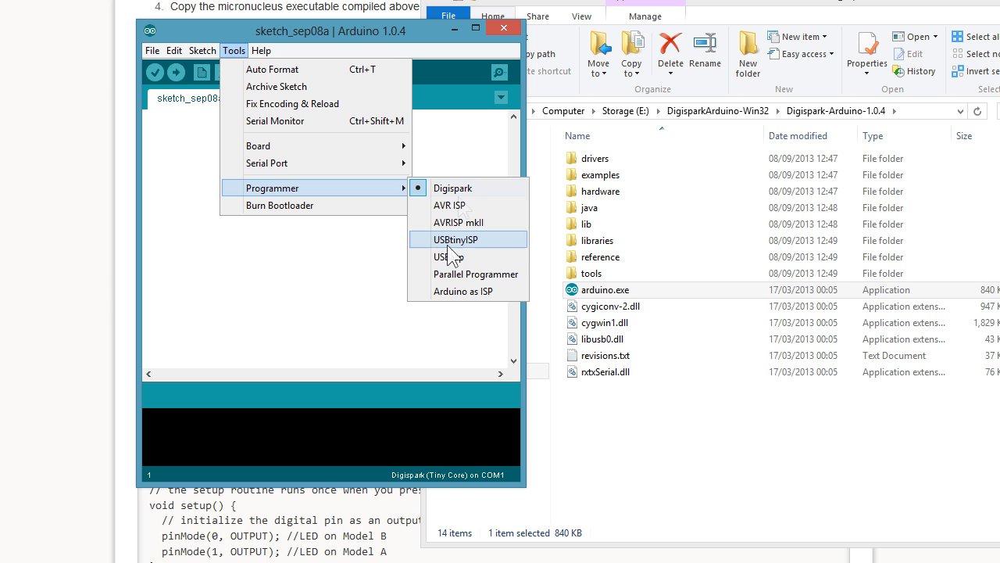
{"action": "left_click", "coordinate": [456, 239]}
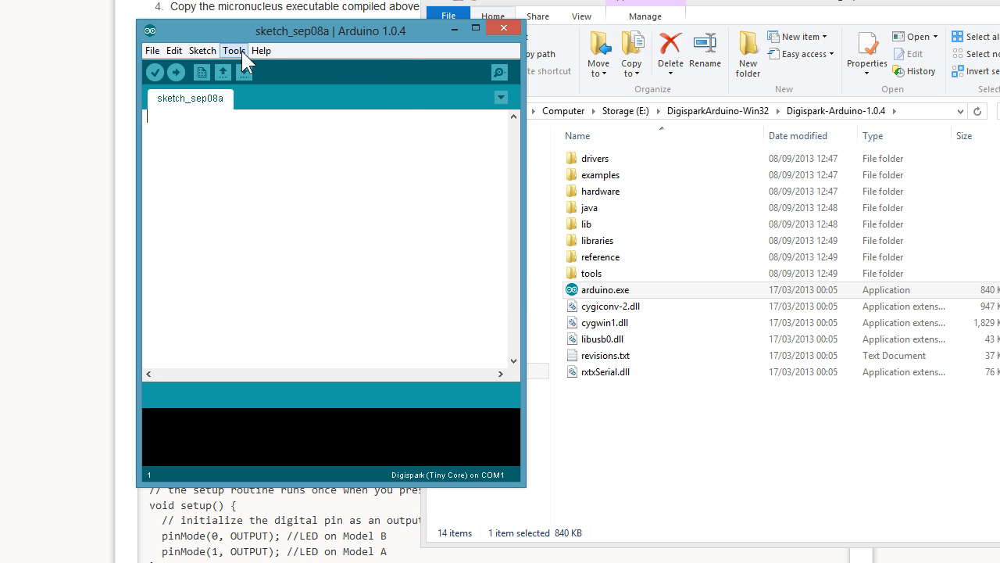
{"action": "left_click", "coordinate": [234, 50]}
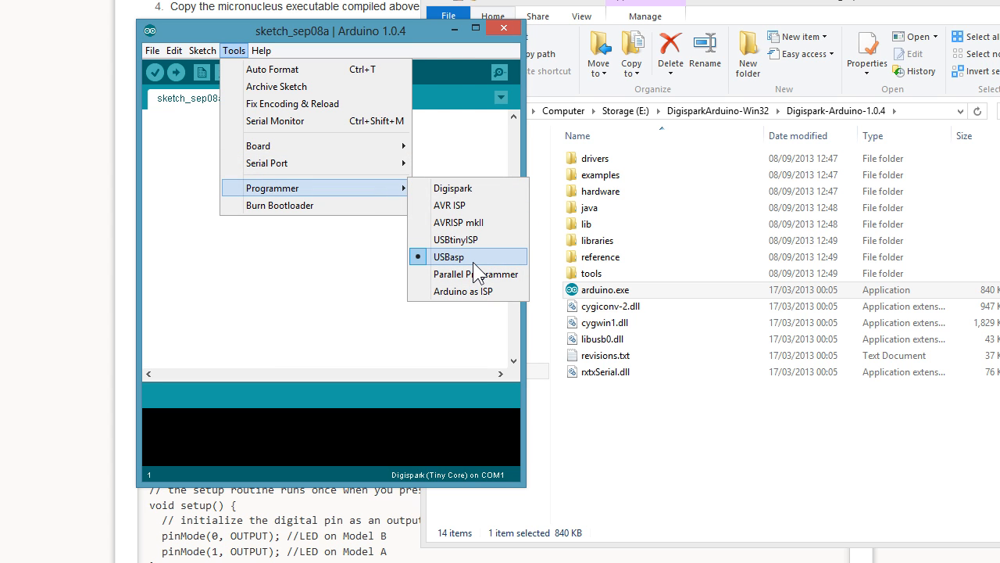
{"action": "mouse_move", "coordinate": [477, 270]}
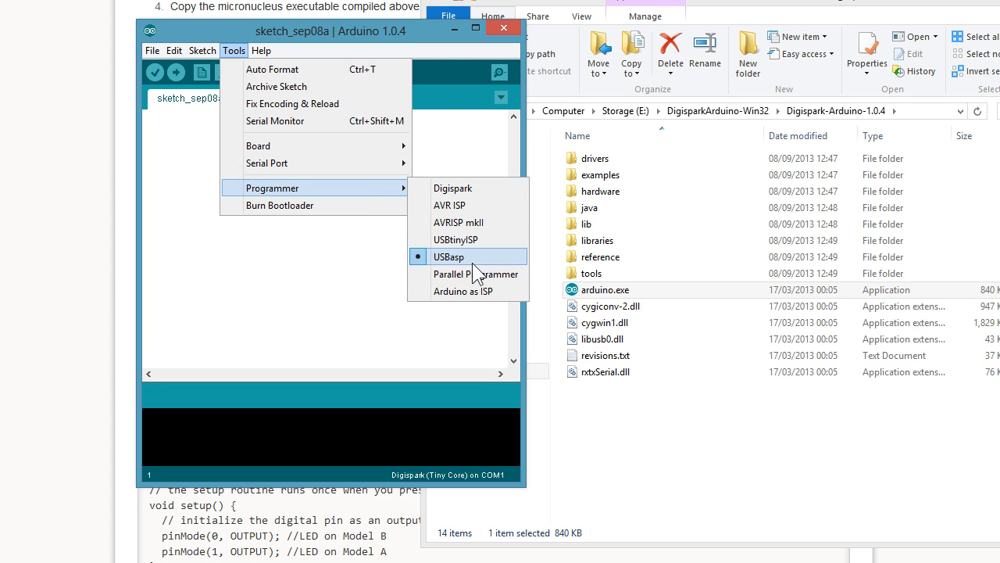
{"action": "mouse_move", "coordinate": [464, 194]}
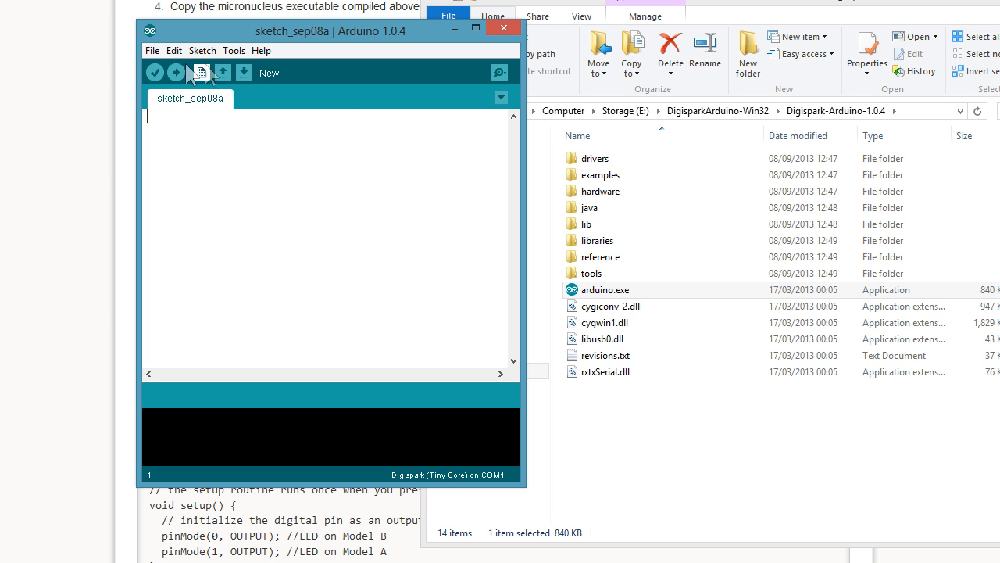
Load the Start sketch from the Digispark_Examples examples menu.
{"action": "left_click", "coordinate": [152, 50]}
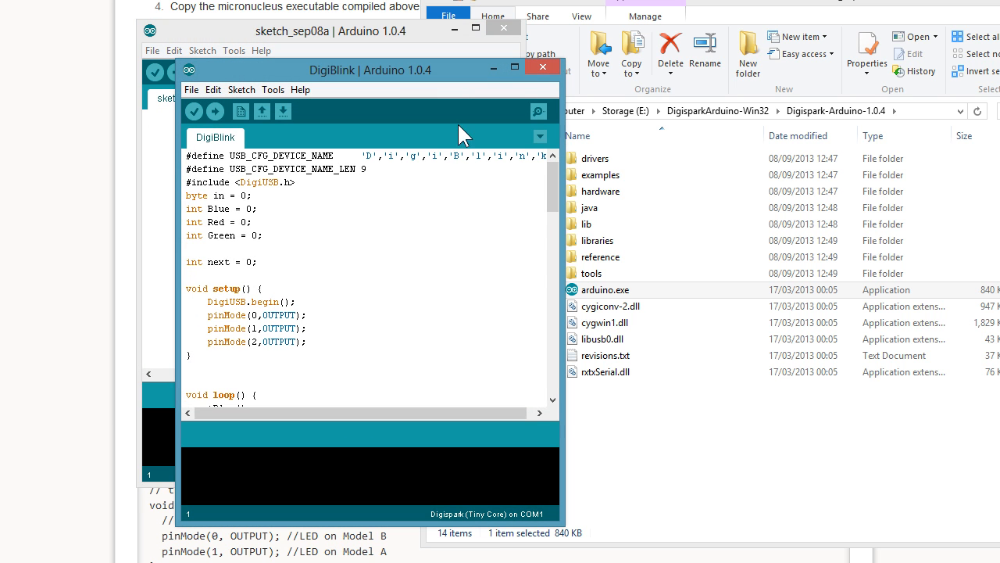
{"action": "left_click", "coordinate": [152, 50]}
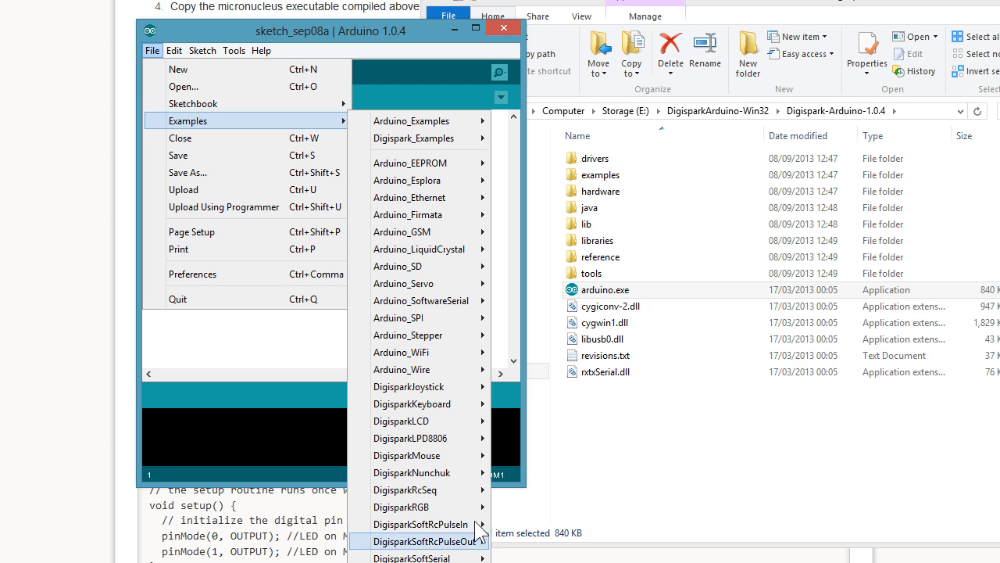
{"action": "mouse_move", "coordinate": [402, 420]}
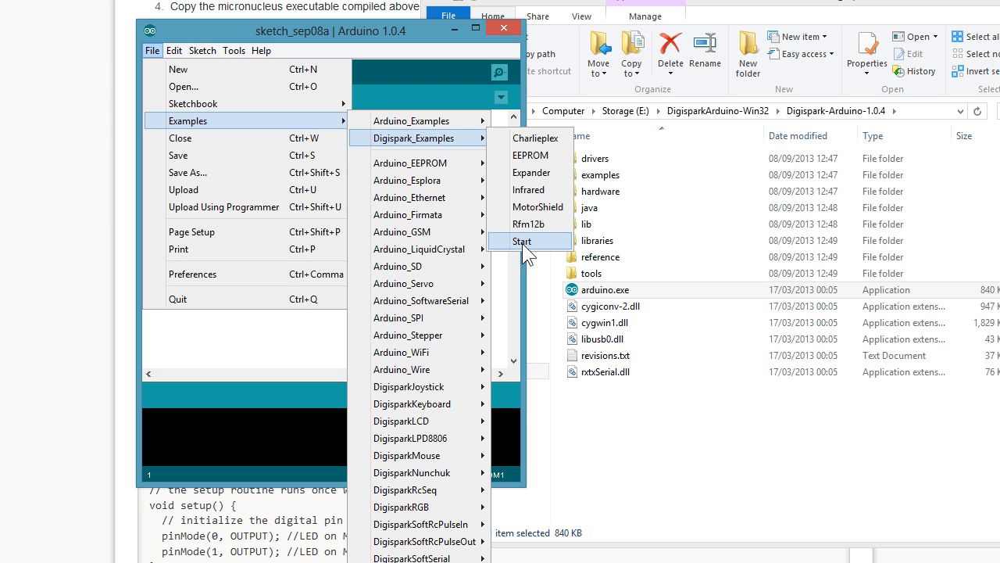
{"action": "left_click", "coordinate": [523, 241]}
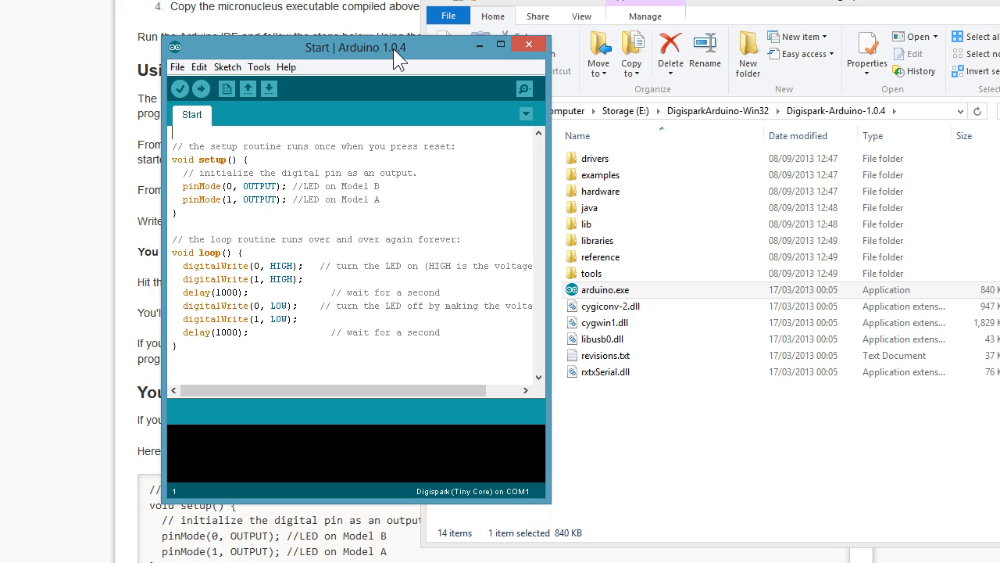
{"action": "mouse_move", "coordinate": [352, 197]}
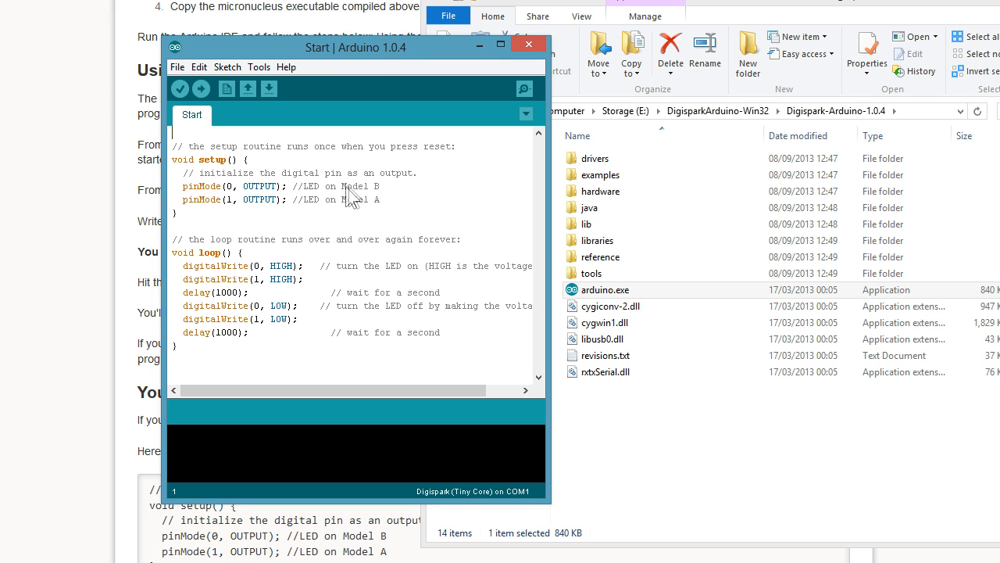
{"action": "mouse_move", "coordinate": [350, 197]}
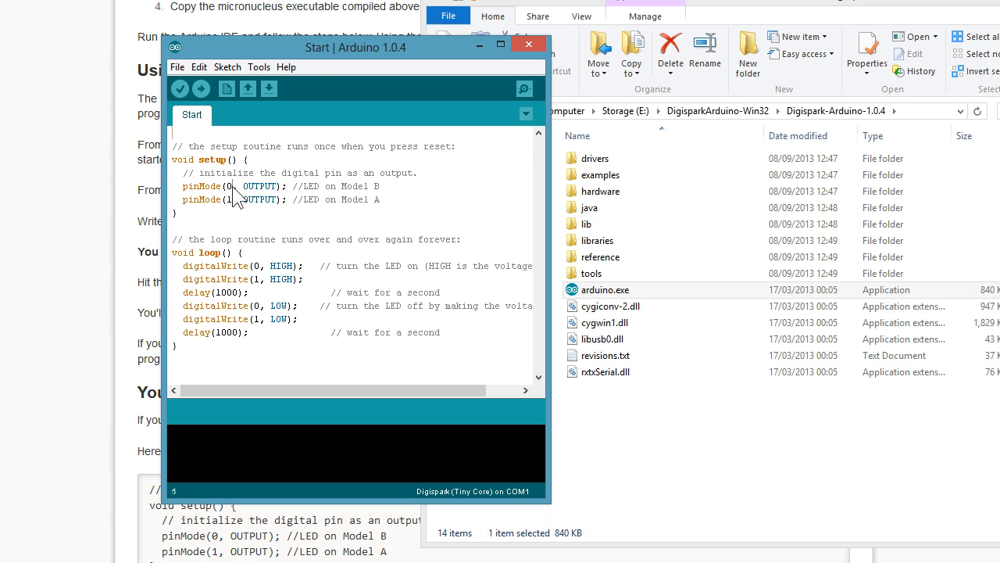
Change pinMode and digitalWrite from pin 0 to 5 and delete the pin 1 lines.
{"action": "type", "text": "5"}
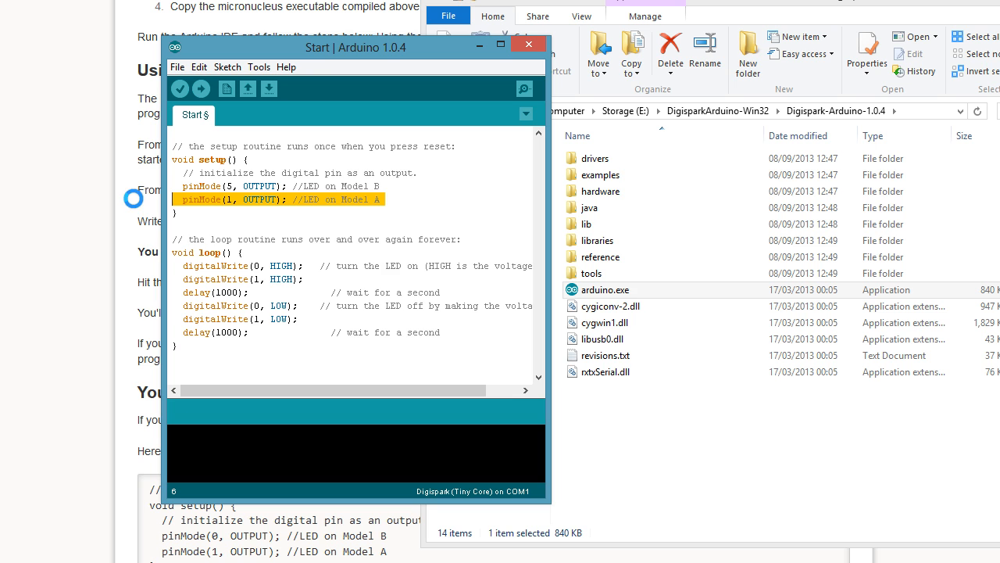
{"action": "key", "text": "Delete"}
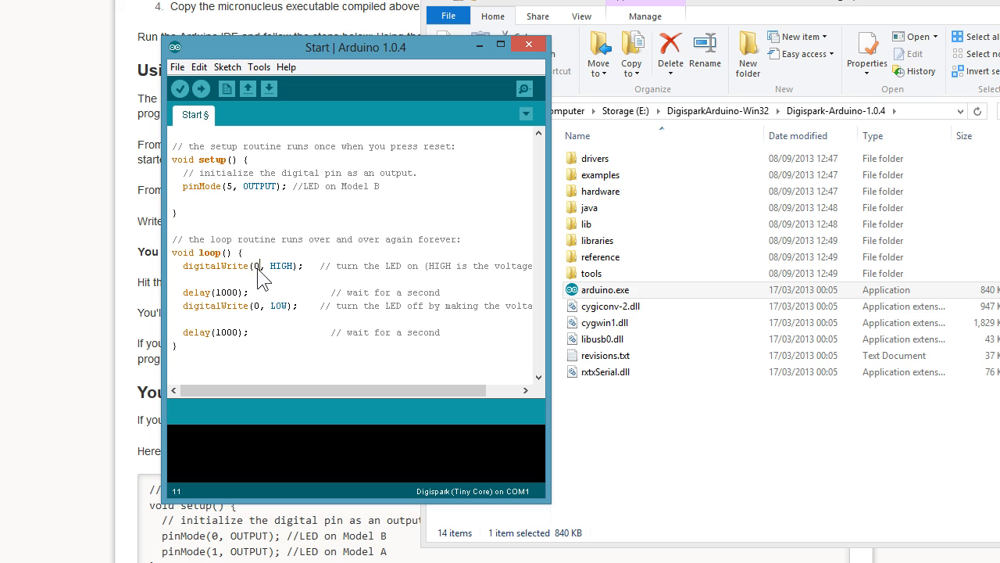
{"action": "double_click", "coordinate": [257, 265]}
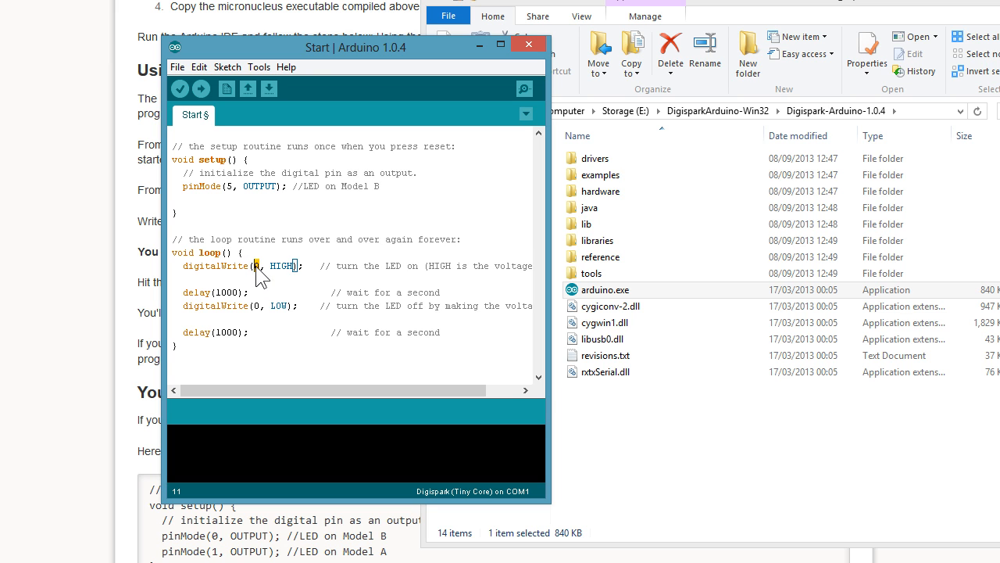
{"action": "type", "text": "5"}
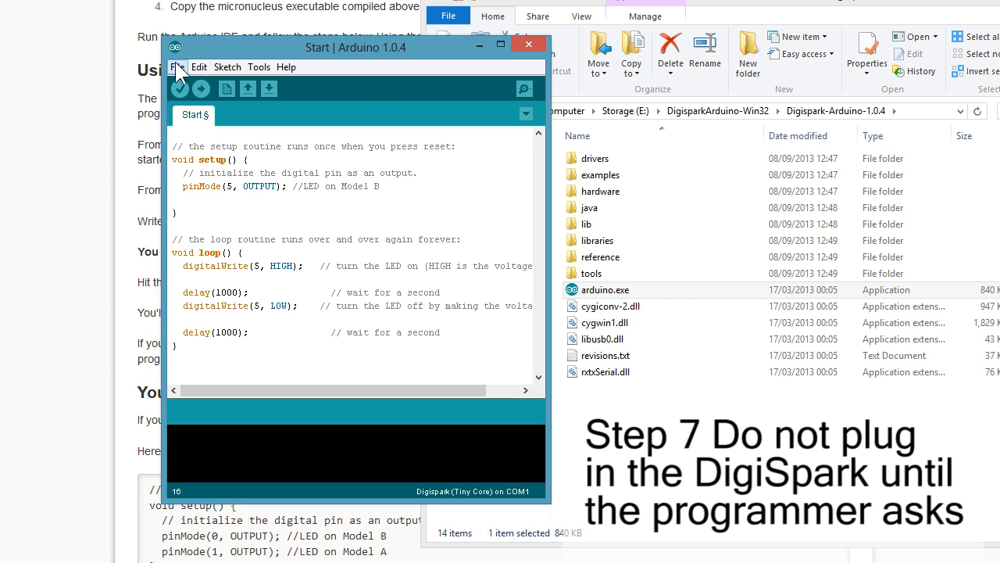
Upload the sketch via Upload Using Programmer, plugging in the Digispark until Micronucleus reports done.
{"action": "left_click", "coordinate": [177, 67]}
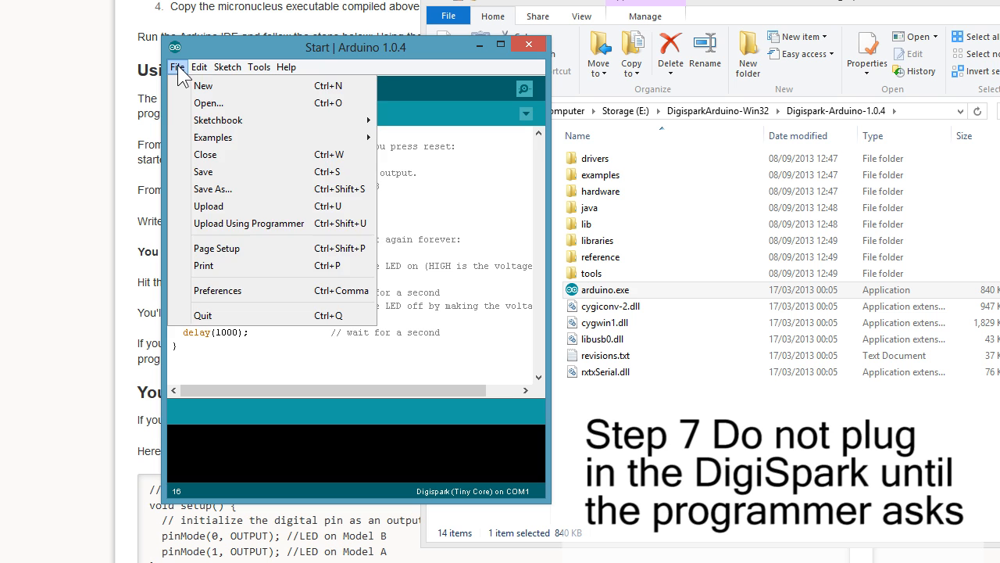
{"action": "mouse_move", "coordinate": [248, 223]}
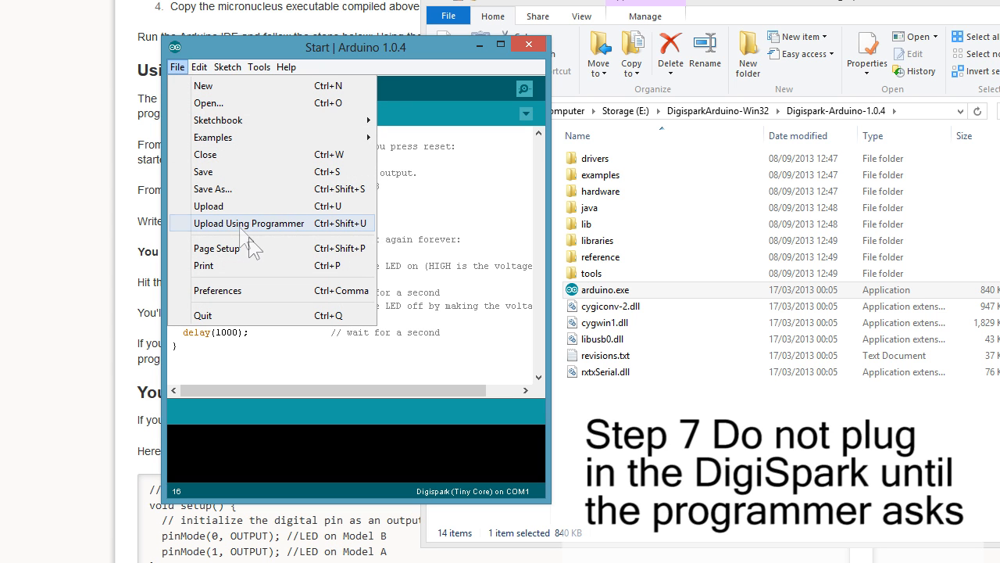
{"action": "left_click", "coordinate": [249, 223]}
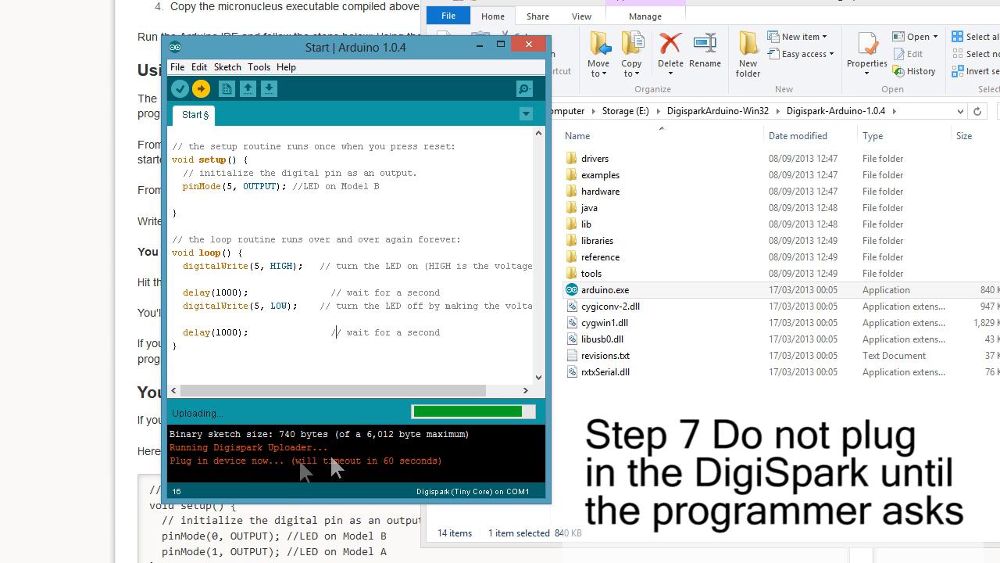
{"action": "mouse_move", "coordinate": [405, 468]}
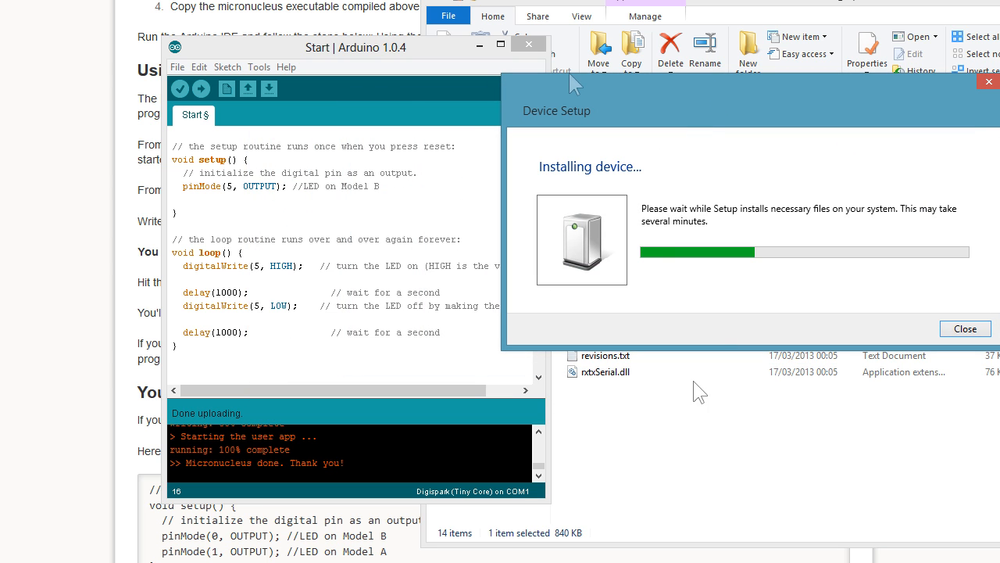
{"action": "mouse_move", "coordinate": [334, 55]}
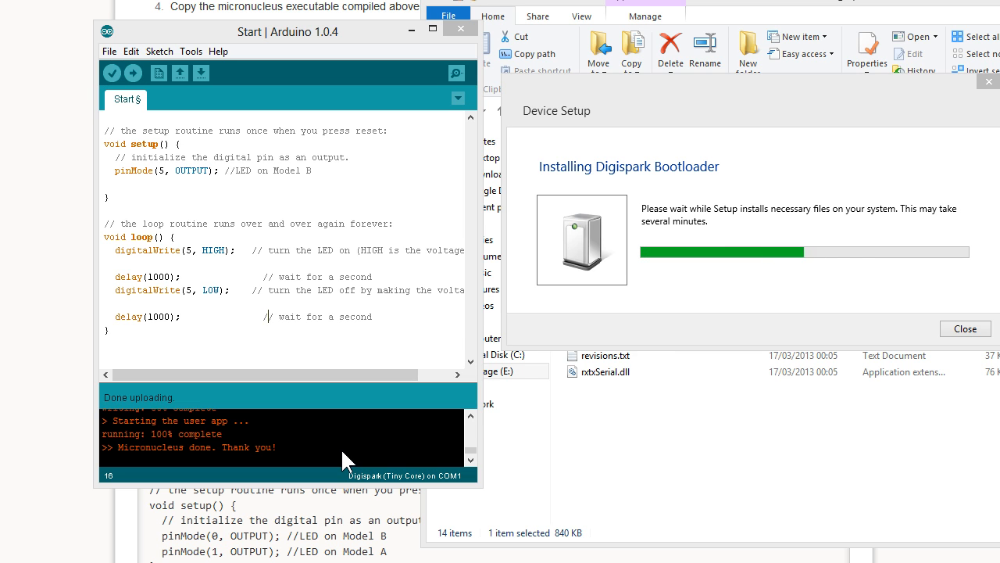
{"action": "mouse_move", "coordinate": [694, 188]}
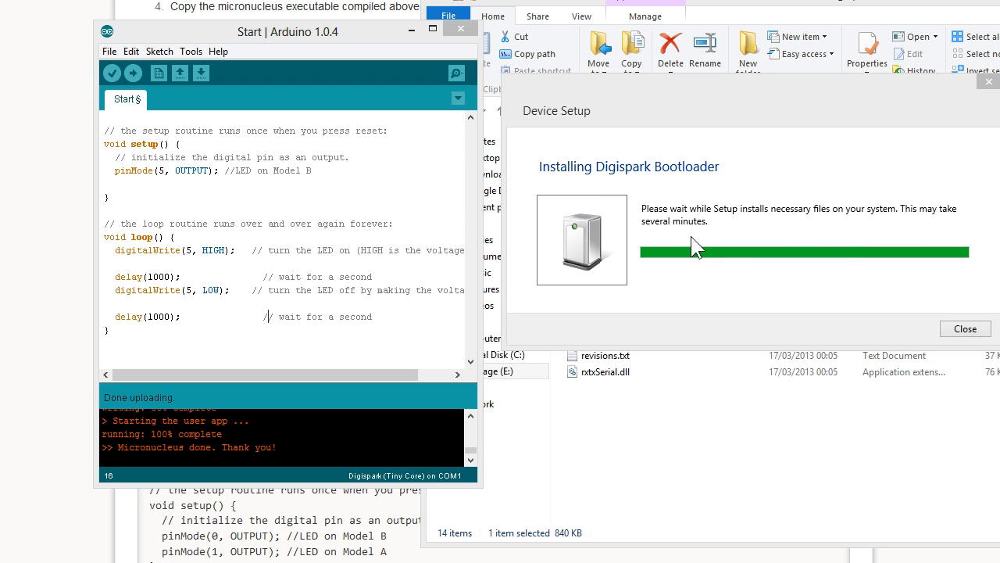
{"action": "left_click", "coordinate": [965, 328]}
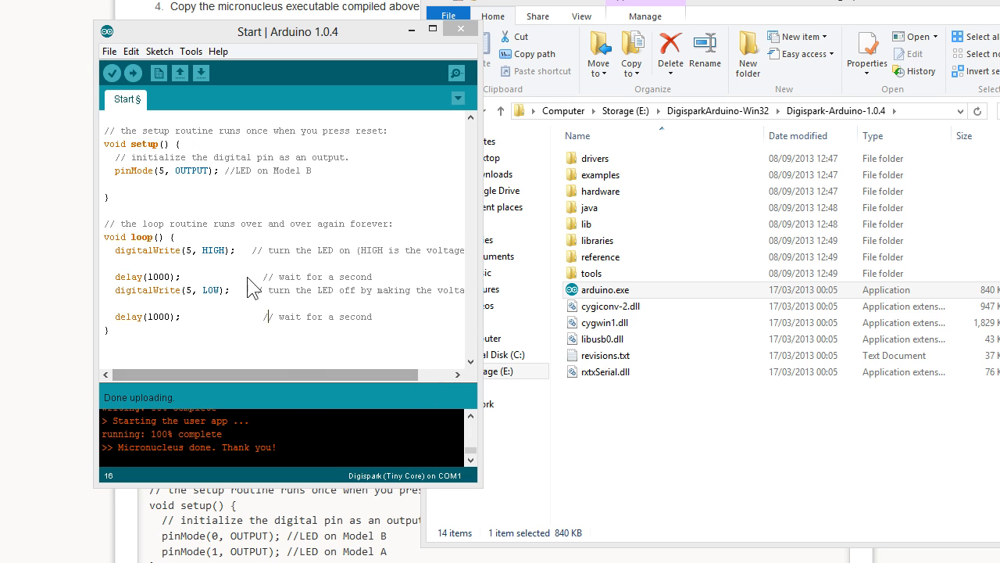
Re-upload the pin 5 blink sketch to the Digispark until Micronucleus reports done.
{"action": "left_click", "coordinate": [133, 73]}
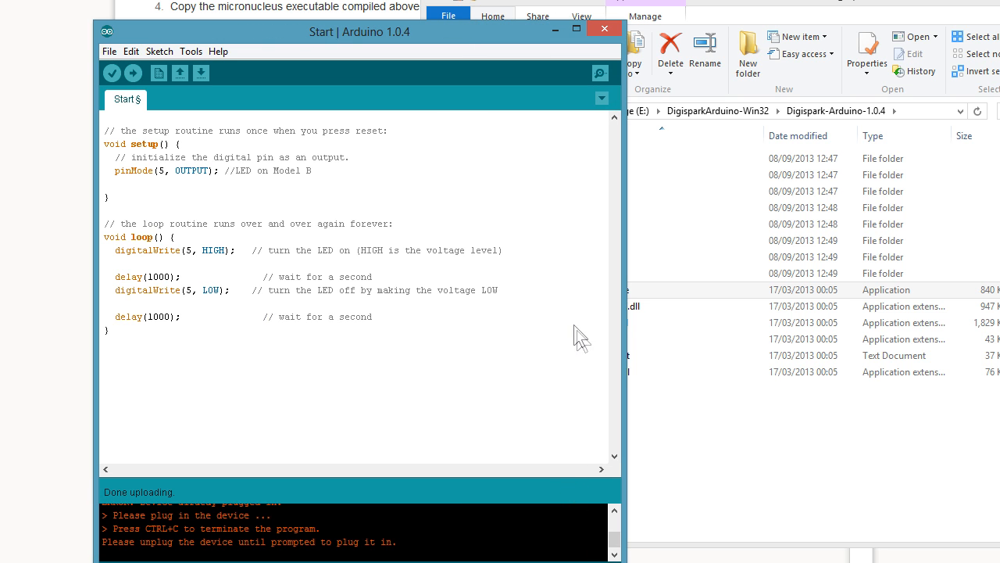
{"action": "scroll", "scroll_direction": "down", "scroll_amount": 3}
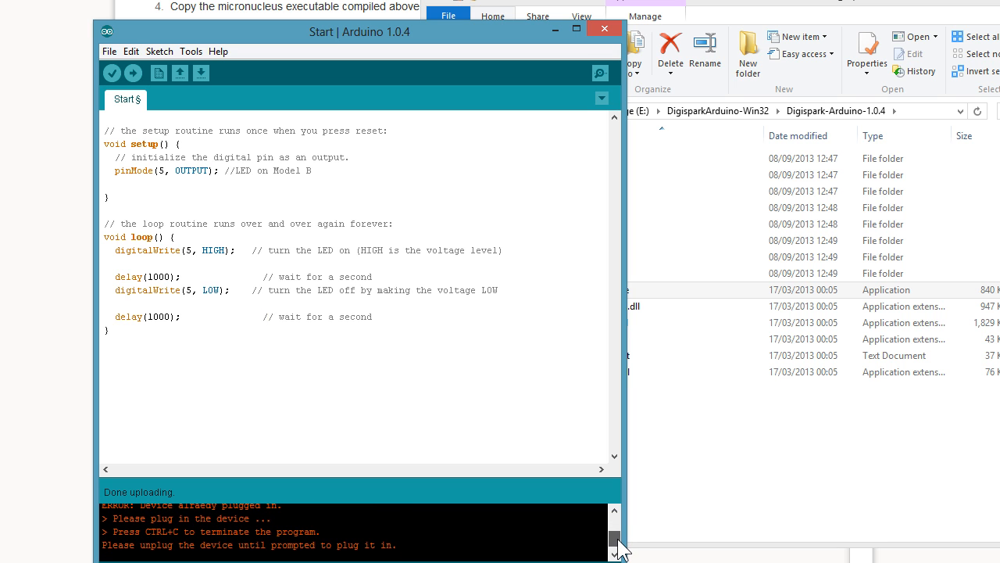
{"action": "mouse_move", "coordinate": [484, 524]}
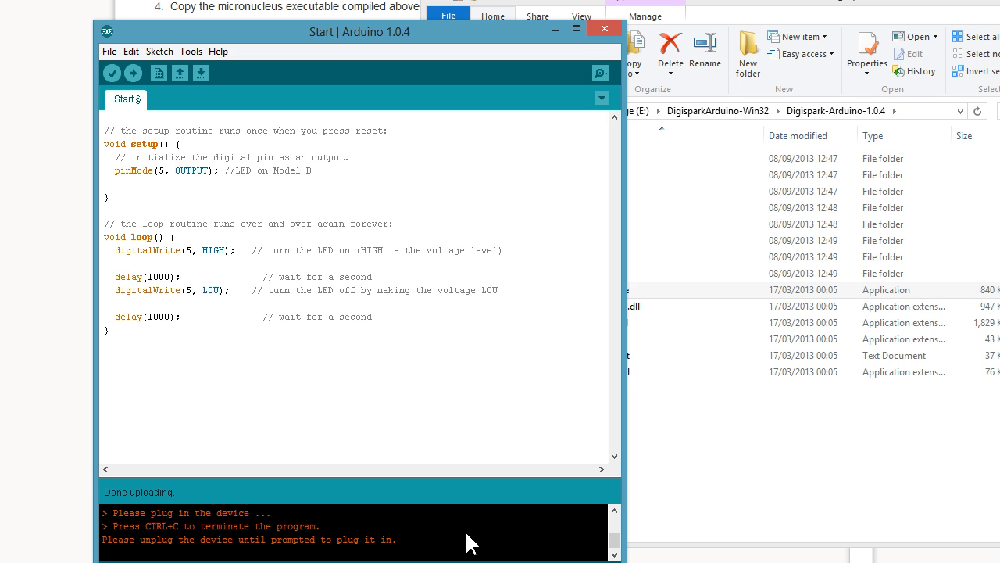
{"action": "mouse_move", "coordinate": [132, 51]}
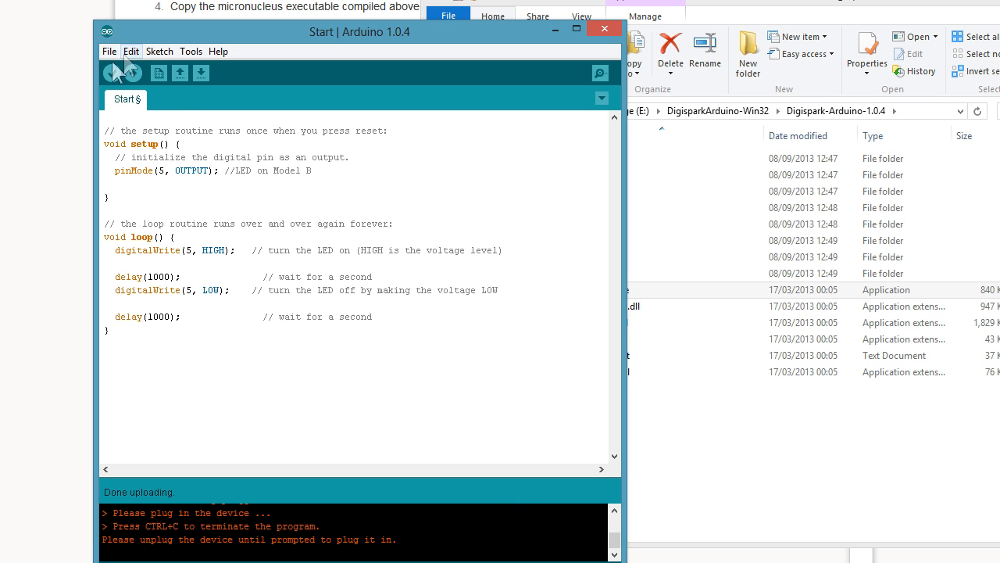
{"action": "left_click", "coordinate": [133, 72]}
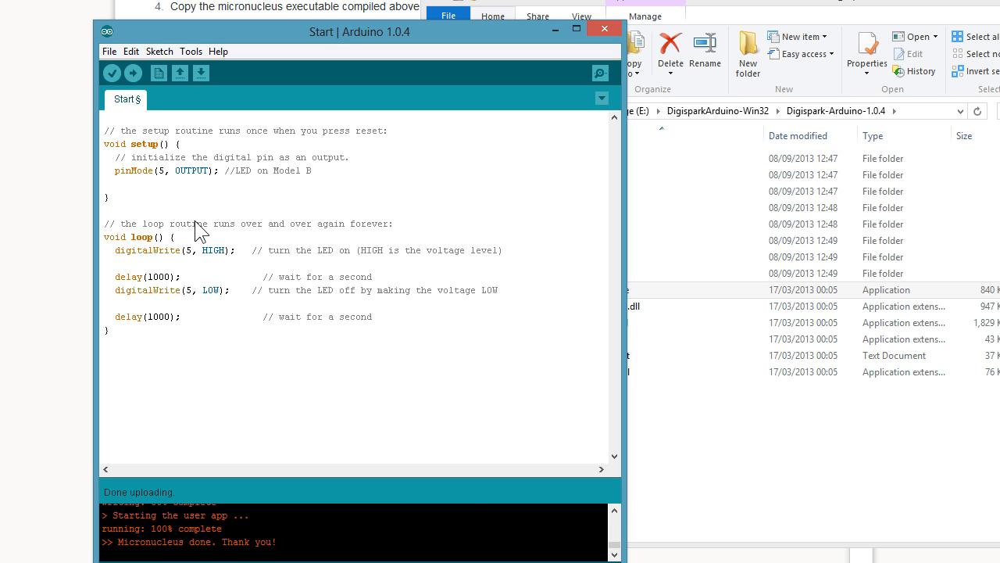
{"action": "mouse_move", "coordinate": [254, 283]}
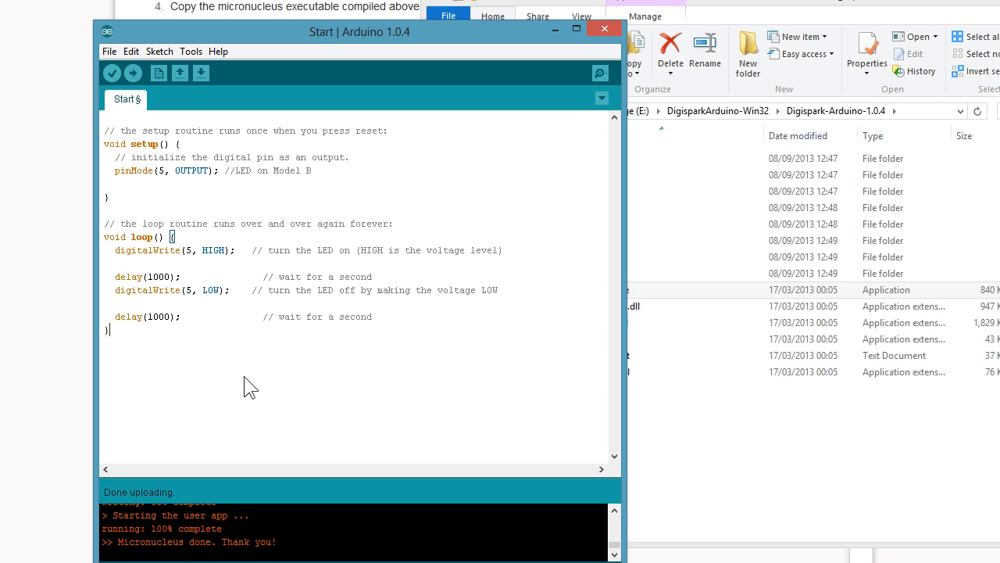
Open the File menu to reach Examples > Digispark_Examples.
{"action": "left_click", "coordinate": [110, 51]}
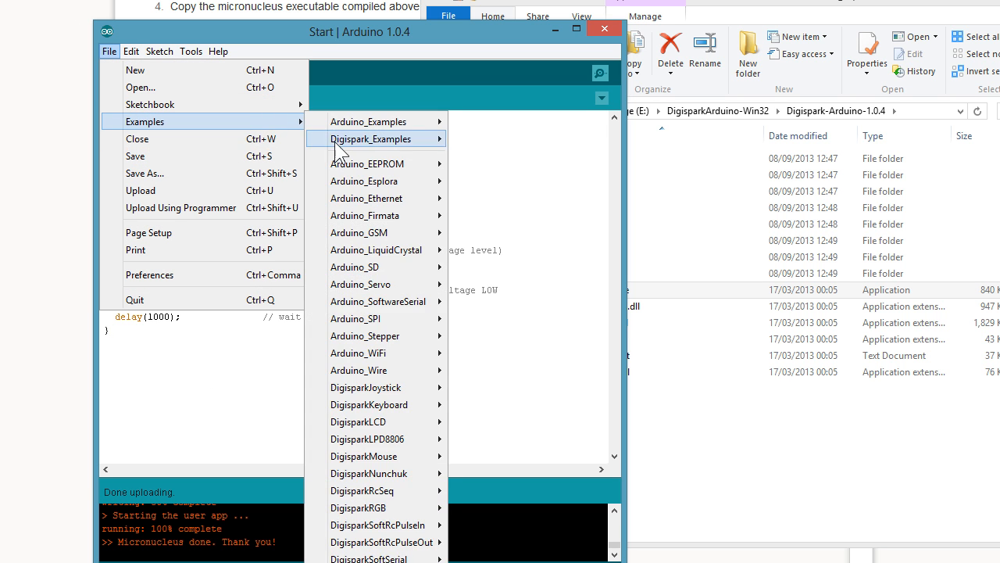
{"action": "mouse_move", "coordinate": [383, 542]}
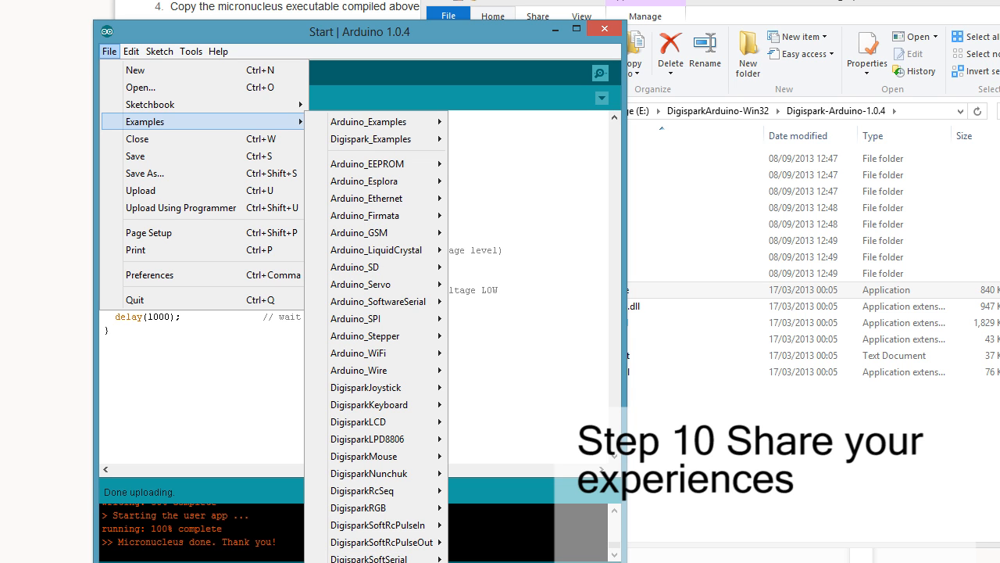
{"action": "mouse_move", "coordinate": [375, 421]}
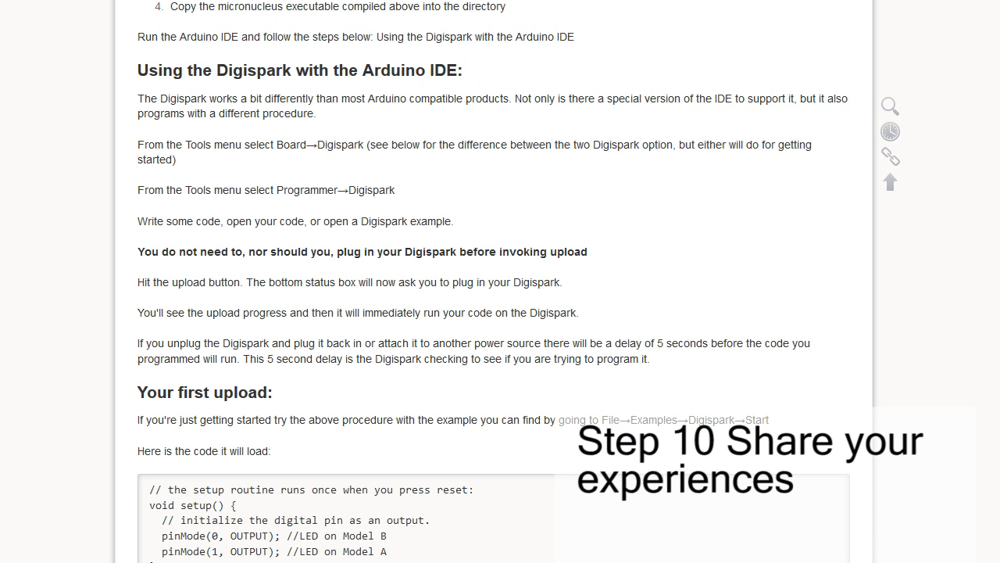
{"action": "mouse_move", "coordinate": [96, 209]}
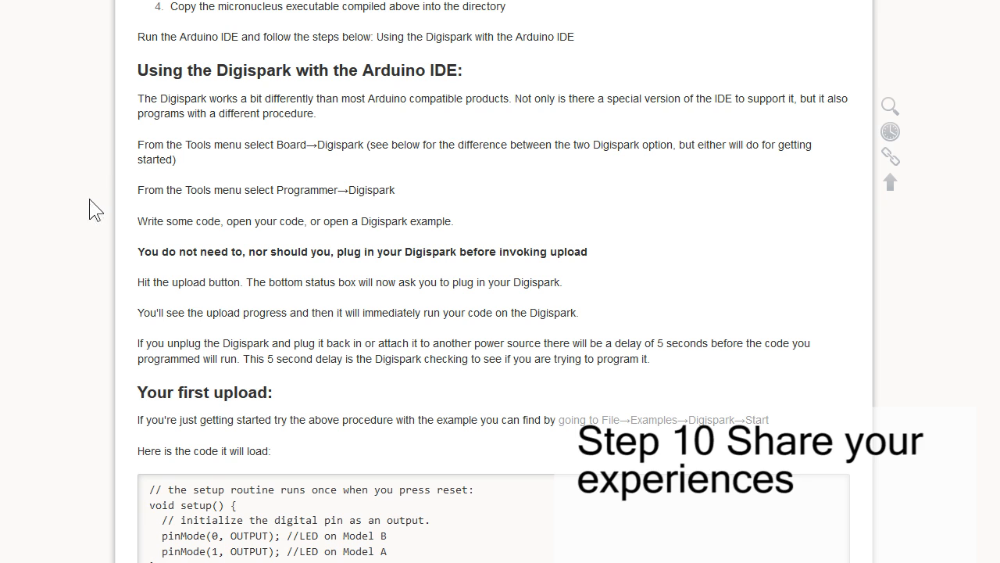
{"action": "mouse_move", "coordinate": [93, 197]}
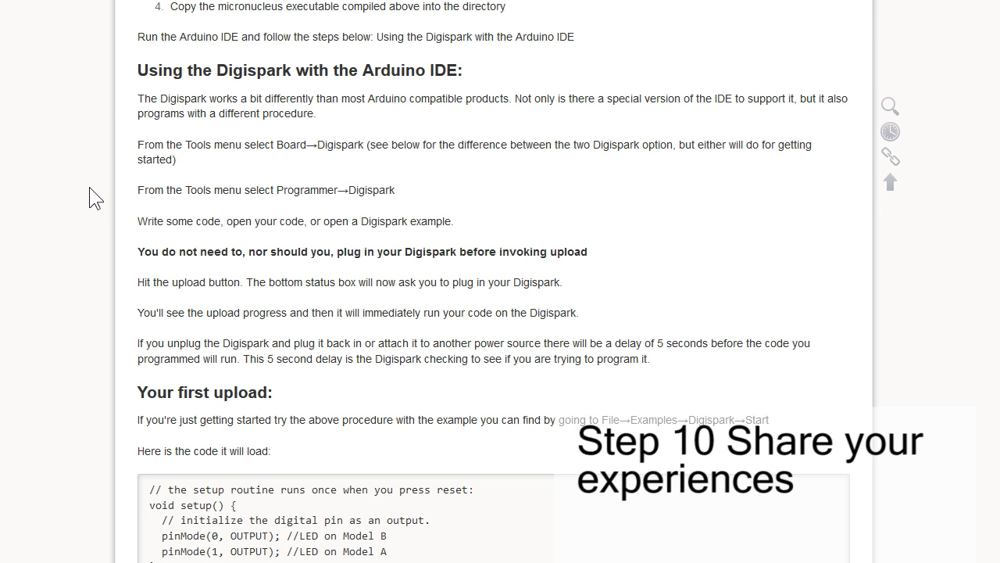